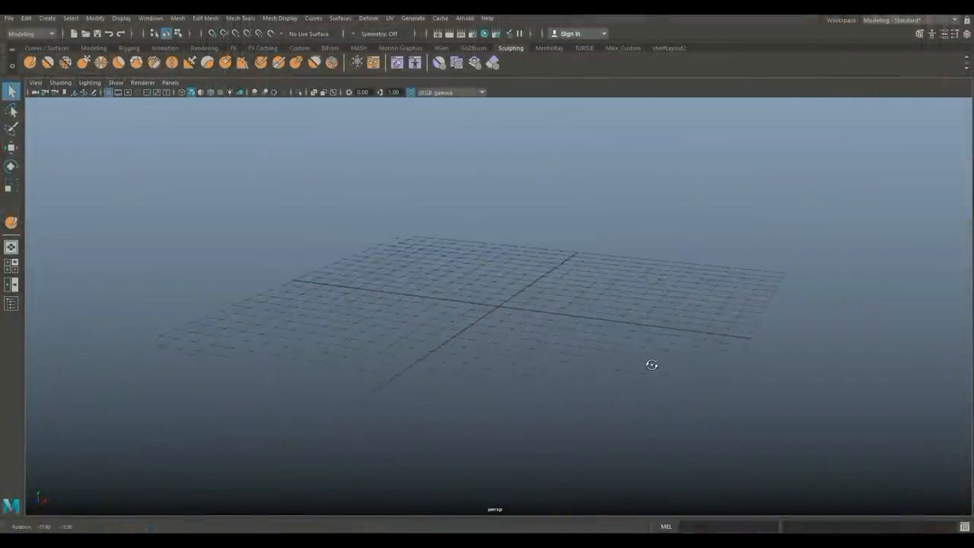
- Create a new polygon plane from the Modeling shelf and frame it in view
{"action": "left_click_drag", "start_coordinate": [651, 365], "coordinate": [690, 387]}
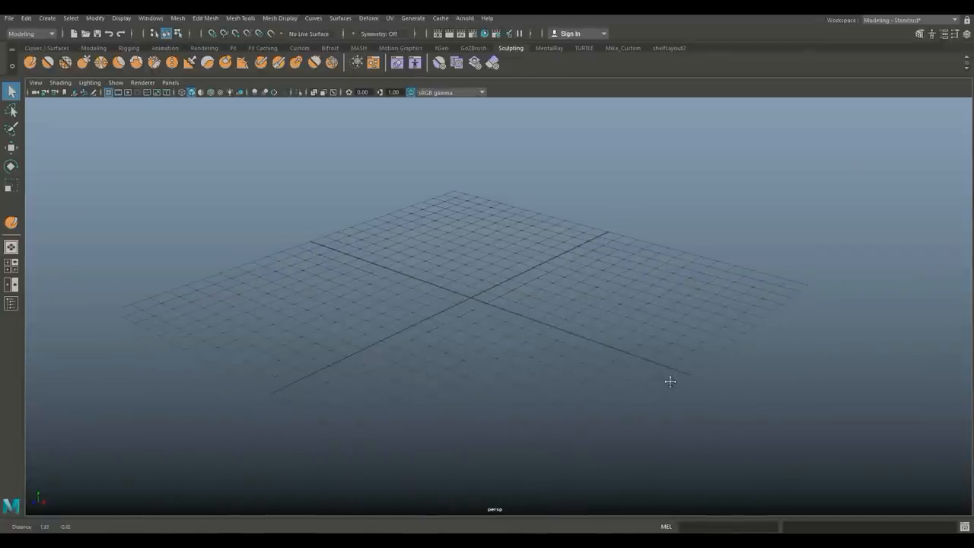
{"action": "left_click_drag", "start_coordinate": [669, 382], "coordinate": [660, 383]}
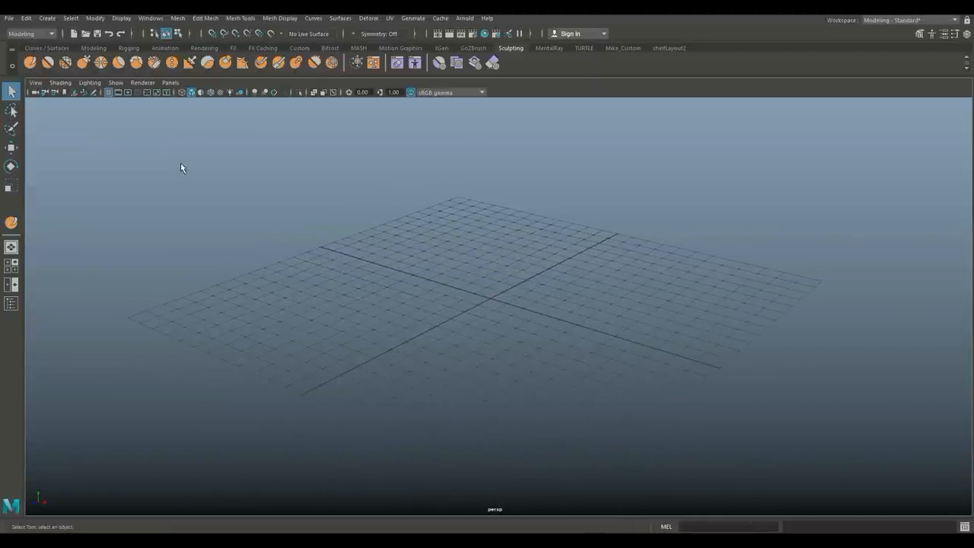
{"action": "left_click", "coordinate": [93, 48]}
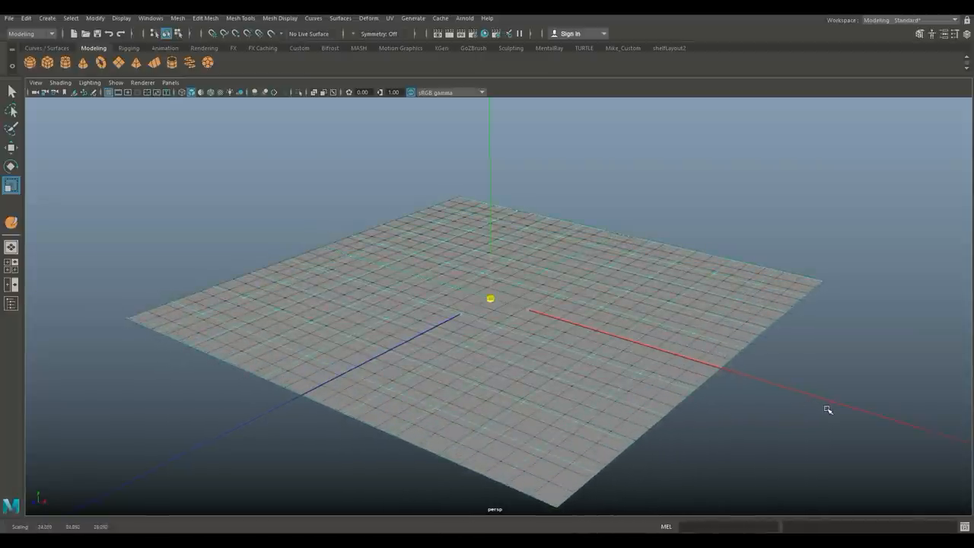
{"action": "left_click_drag", "start_coordinate": [828, 409], "coordinate": [743, 426]}
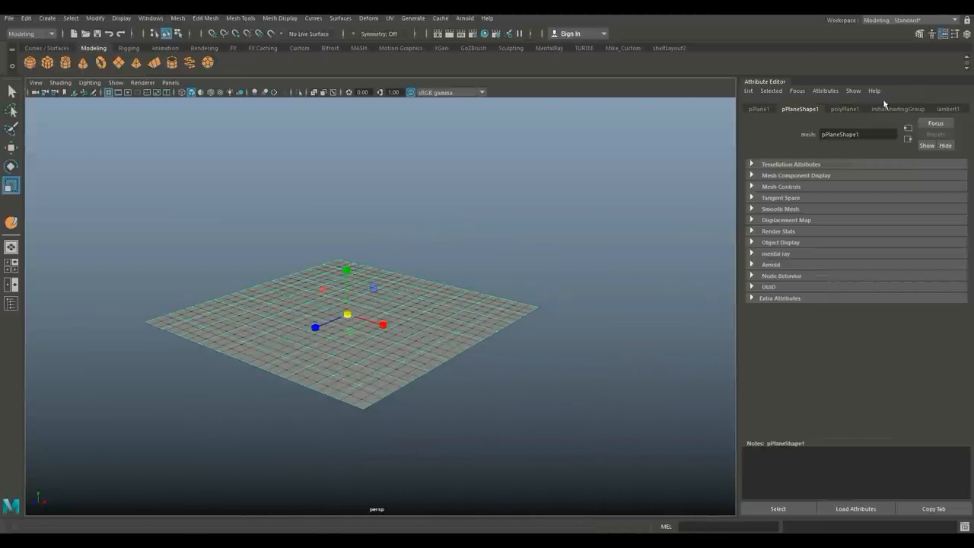
- Raise polyPlane1's subdivision count to a very high value, making the plane a dense mesh
{"action": "left_click", "coordinate": [843, 109]}
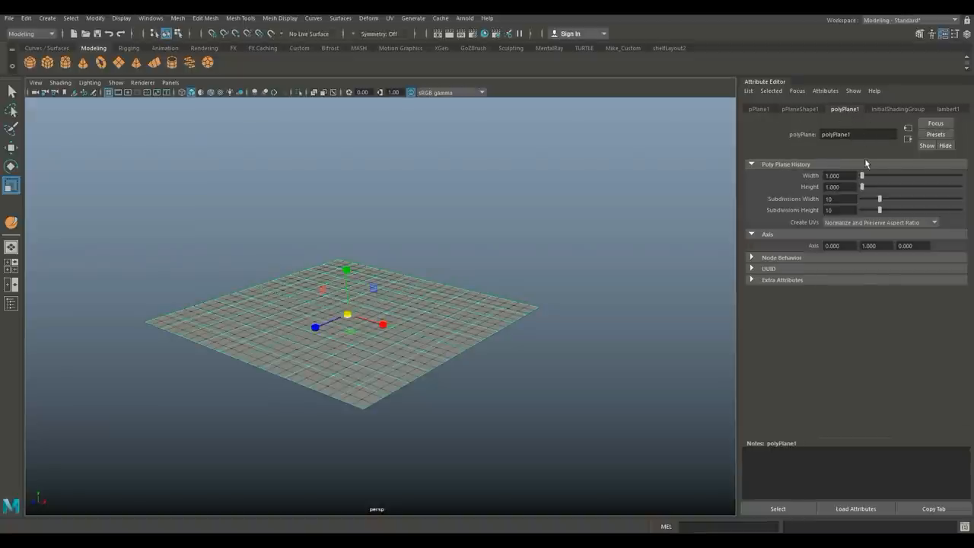
{"action": "triple_click", "coordinate": [837, 198]}
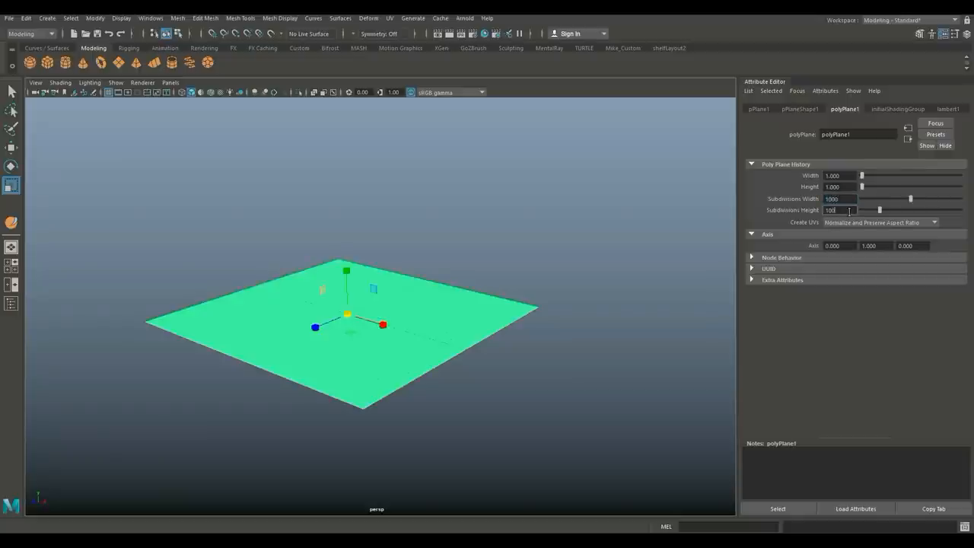
{"action": "type", "text": "0"}
{"action": "key", "text": "Return"}
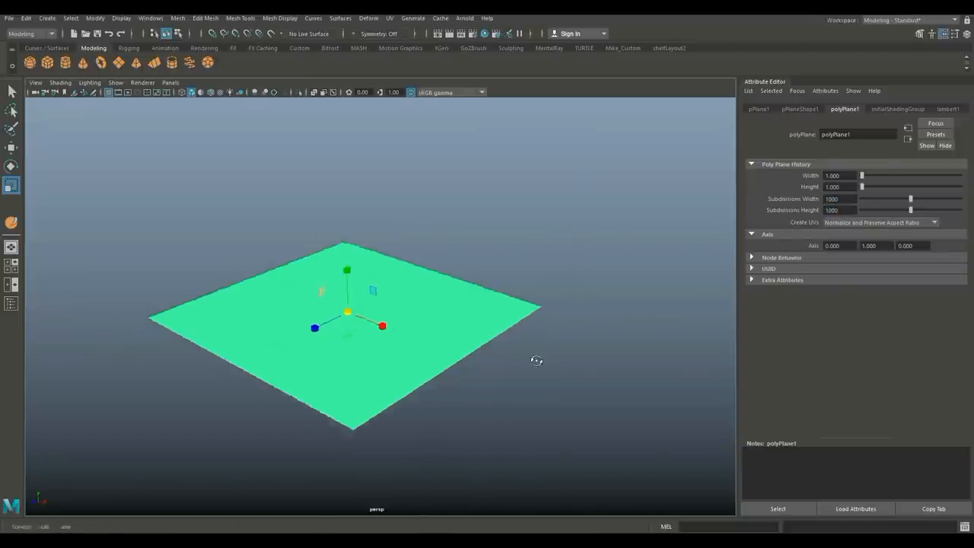
{"action": "left_click_drag", "start_coordinate": [536, 359], "coordinate": [540, 356]}
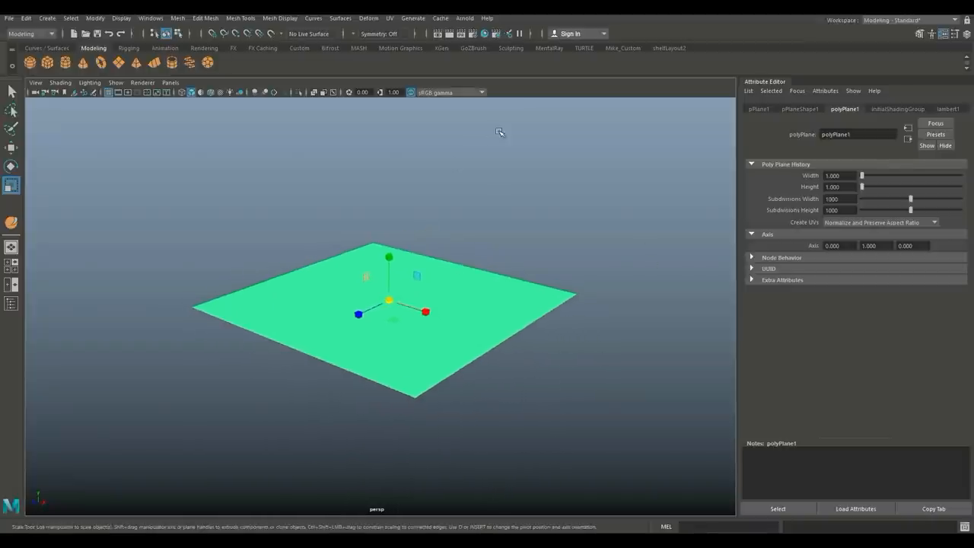
- Switch to the Sculpting shelf to begin sculpting the dense plane
{"action": "left_click", "coordinate": [511, 47]}
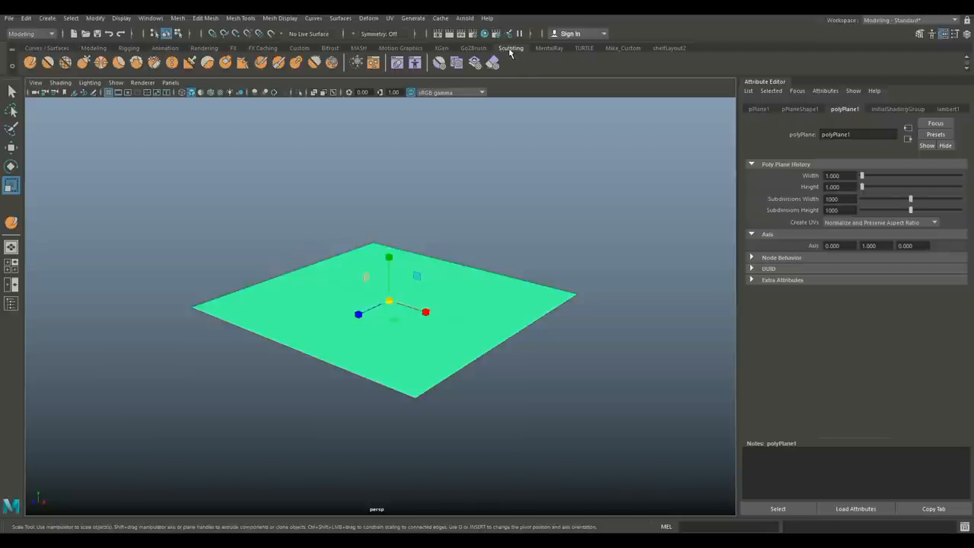
{"action": "mouse_move", "coordinate": [59, 84]}
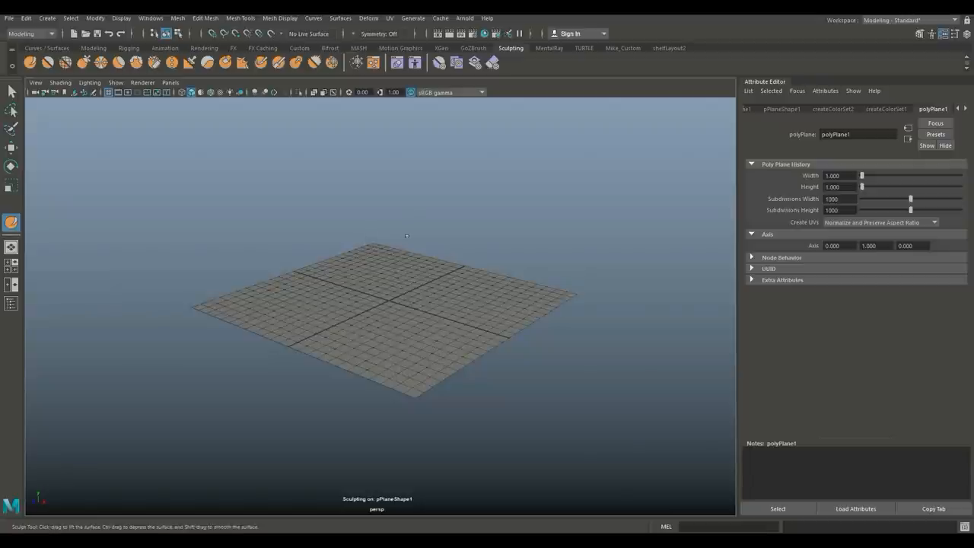
{"action": "mouse_move", "coordinate": [451, 234]}
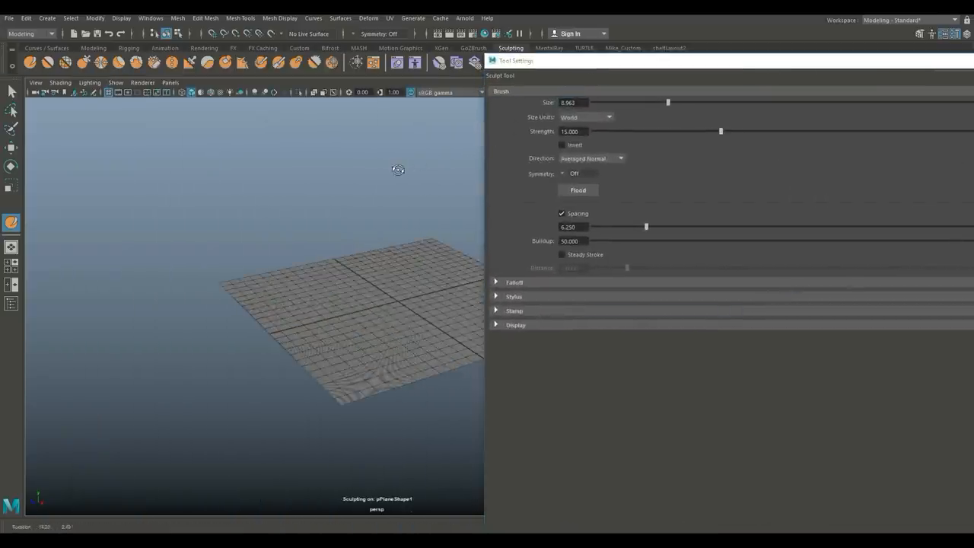
- Enlarge the sculpt brush size and raise its strength, then test a stroke on the plane
{"action": "left_click_drag", "start_coordinate": [399, 170], "coordinate": [318, 186]}
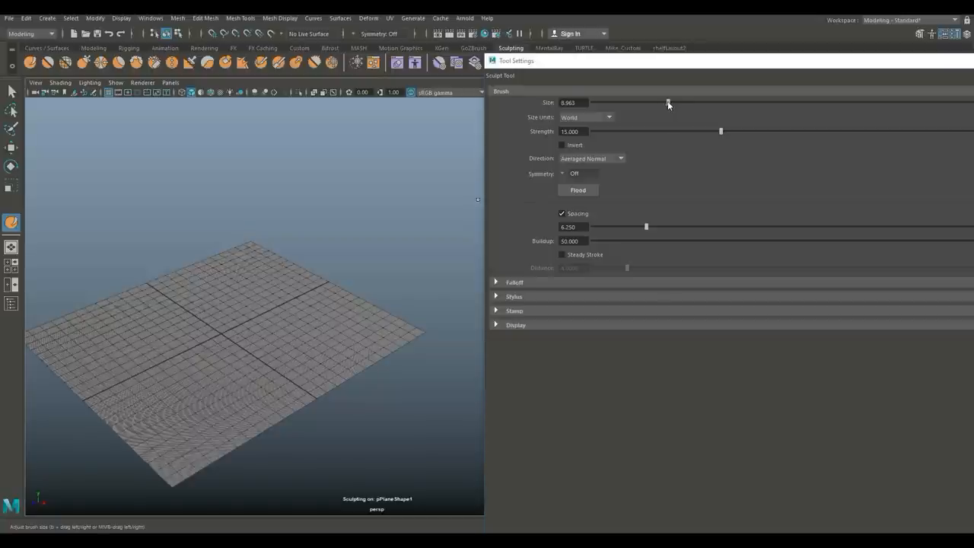
{"action": "left_click_drag", "start_coordinate": [668, 104], "coordinate": [628, 104]}
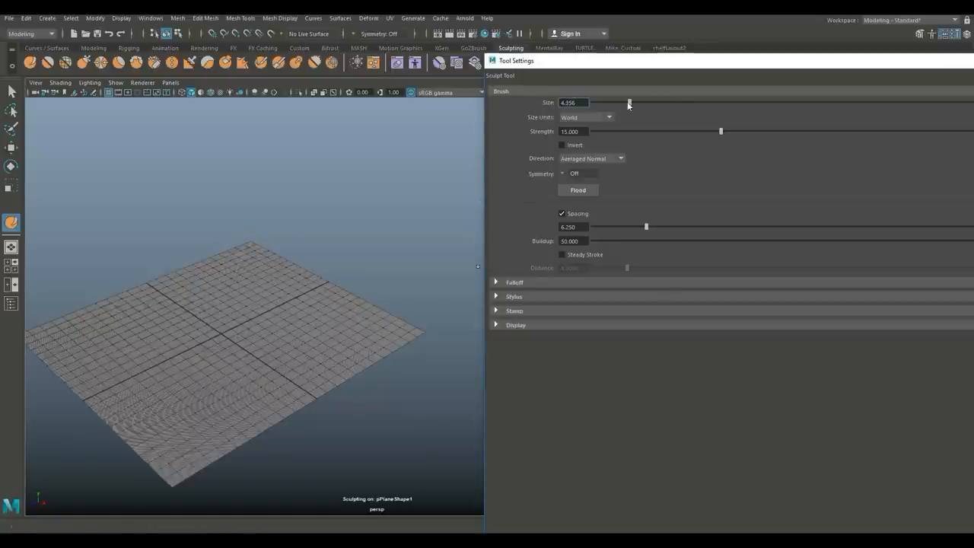
{"action": "left_click_drag", "start_coordinate": [628, 103], "coordinate": [675, 103]}
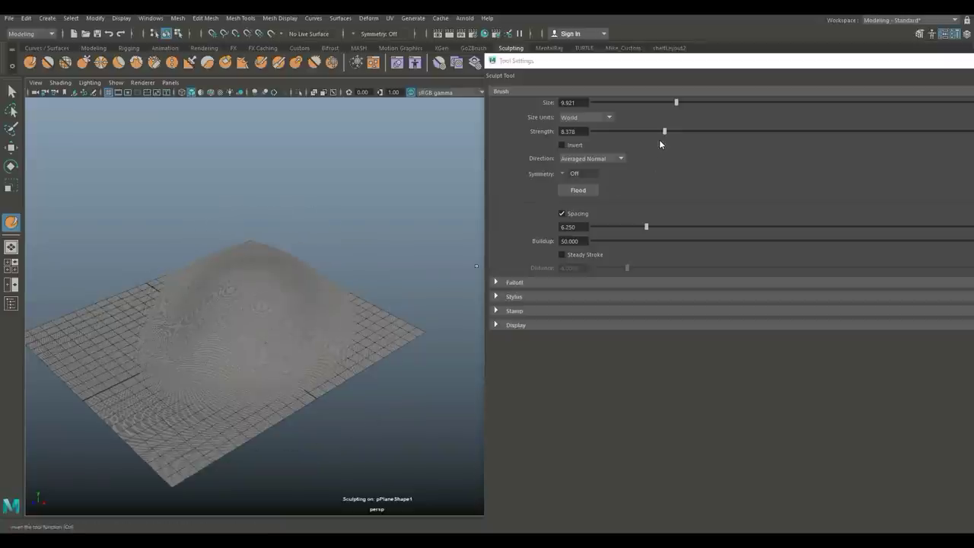
{"action": "left_click_drag", "start_coordinate": [663, 130], "coordinate": [850, 131]}
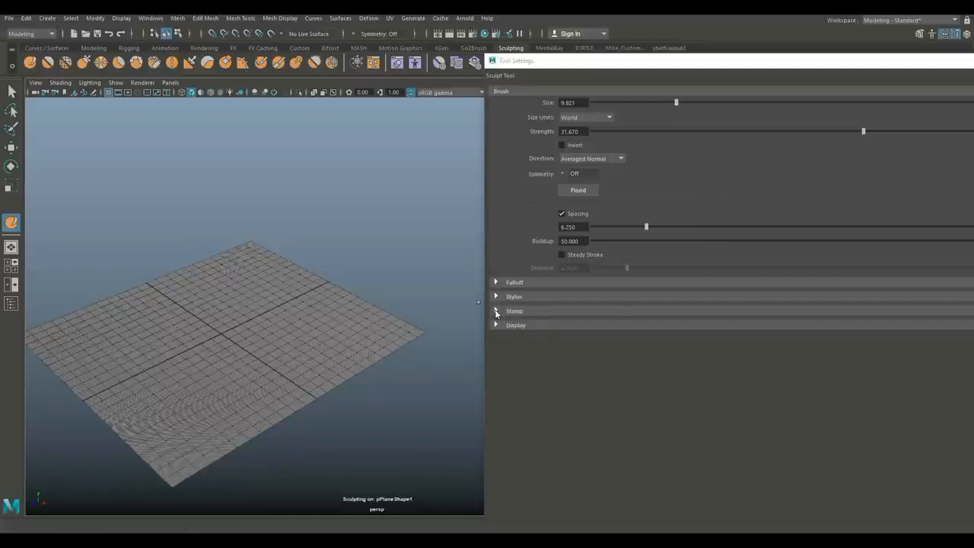
{"action": "left_click", "coordinate": [515, 310]}
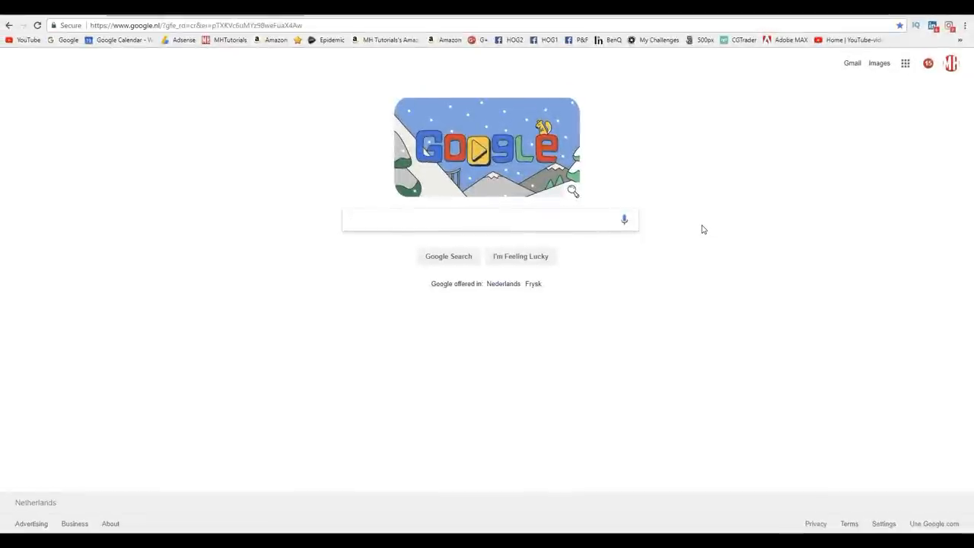
- Search Google Images for "mountain displacement map" and save a heightmap to the Desktop as DEM5
{"action": "type", "text": "mountain displacemrt"}
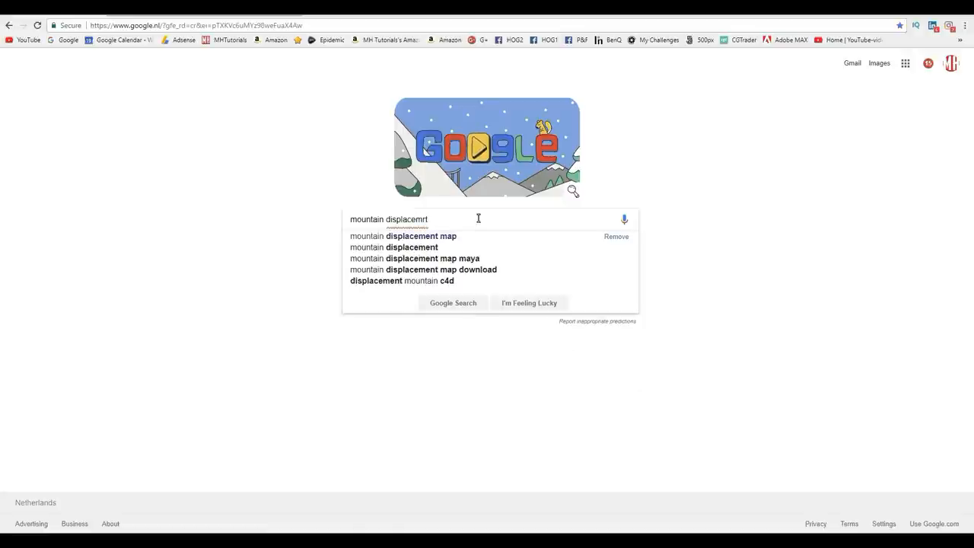
{"action": "left_click", "coordinate": [420, 236]}
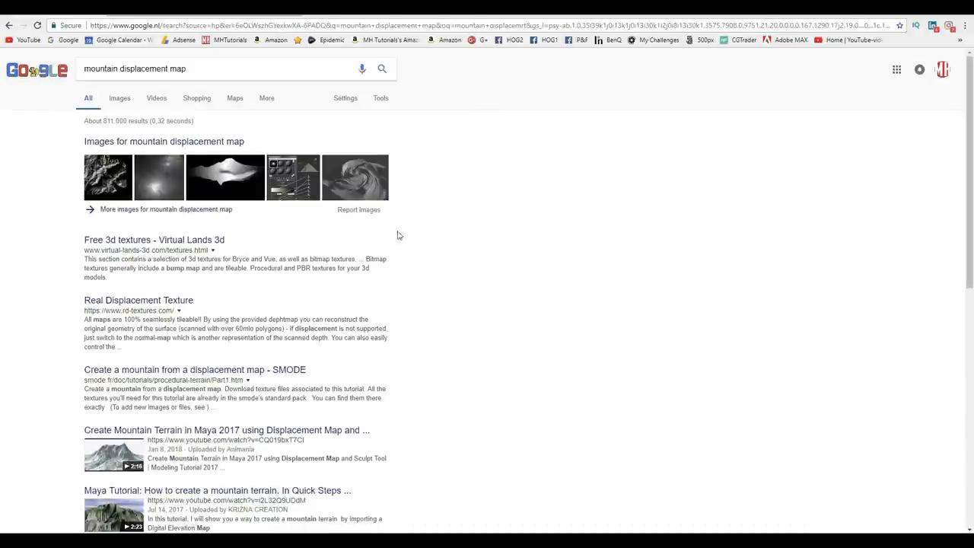
{"action": "left_click", "coordinate": [118, 97]}
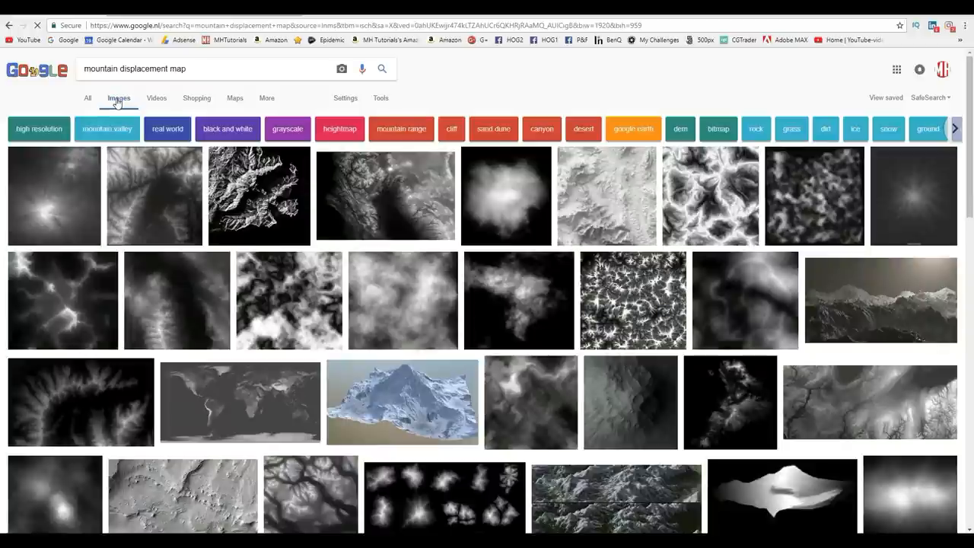
{"action": "mouse_move", "coordinate": [341, 379]}
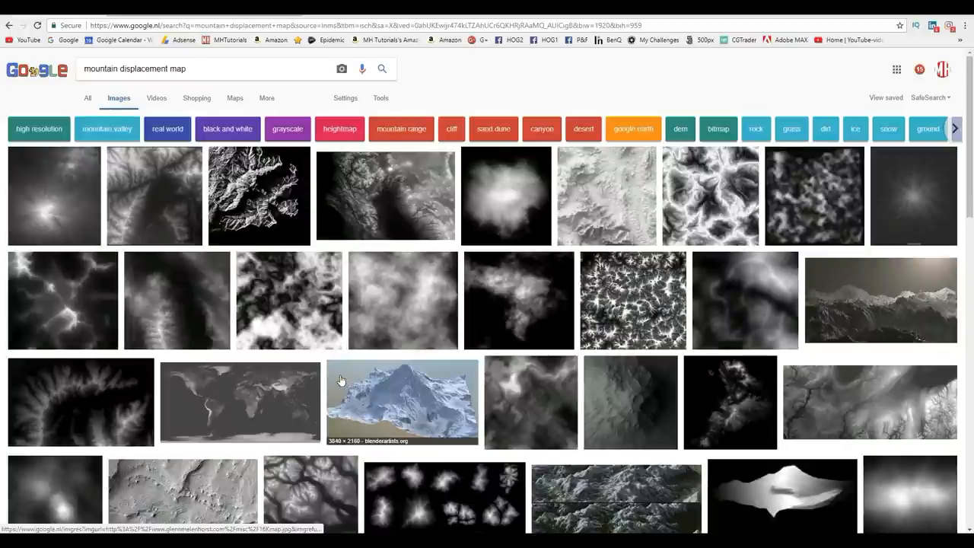
{"action": "mouse_move", "coordinate": [199, 425]}
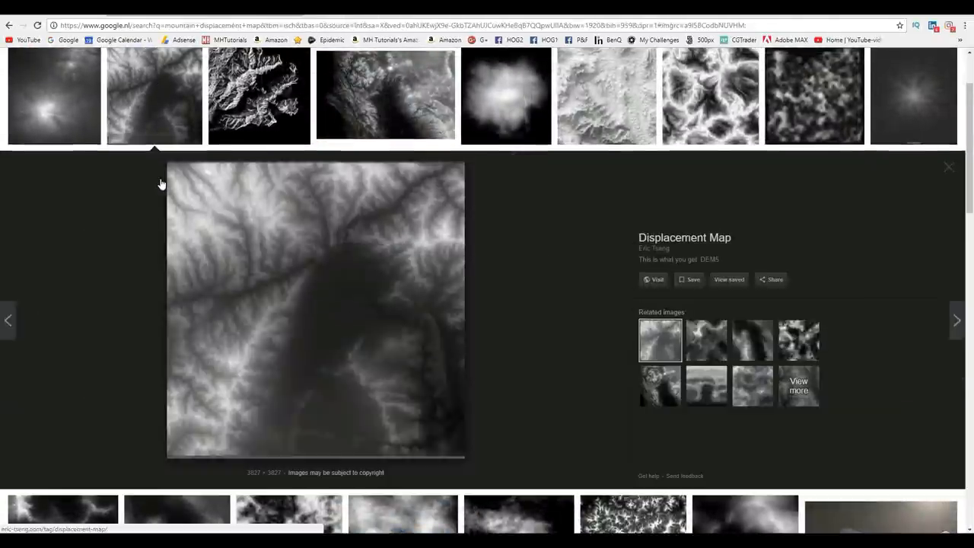
{"action": "mouse_move", "coordinate": [362, 367]}
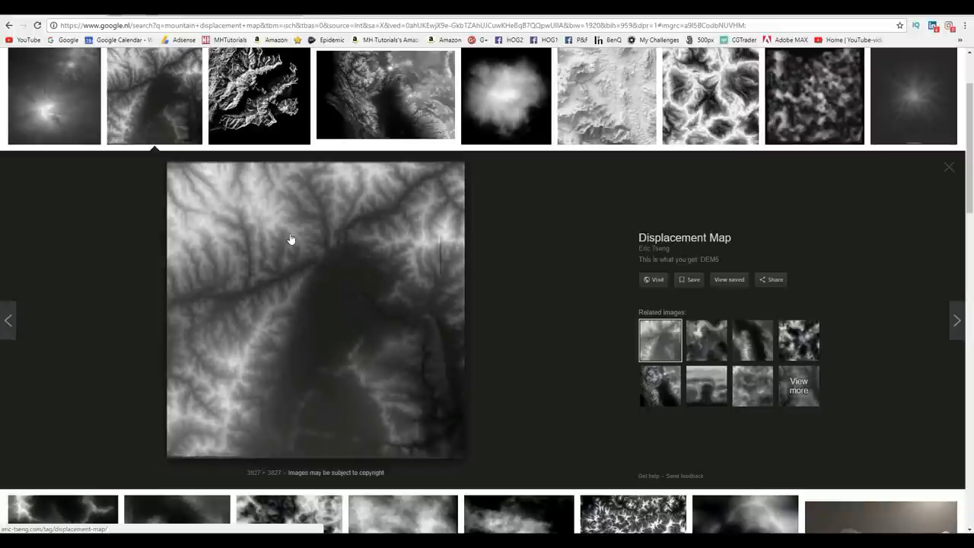
{"action": "left_click", "coordinate": [687, 280]}
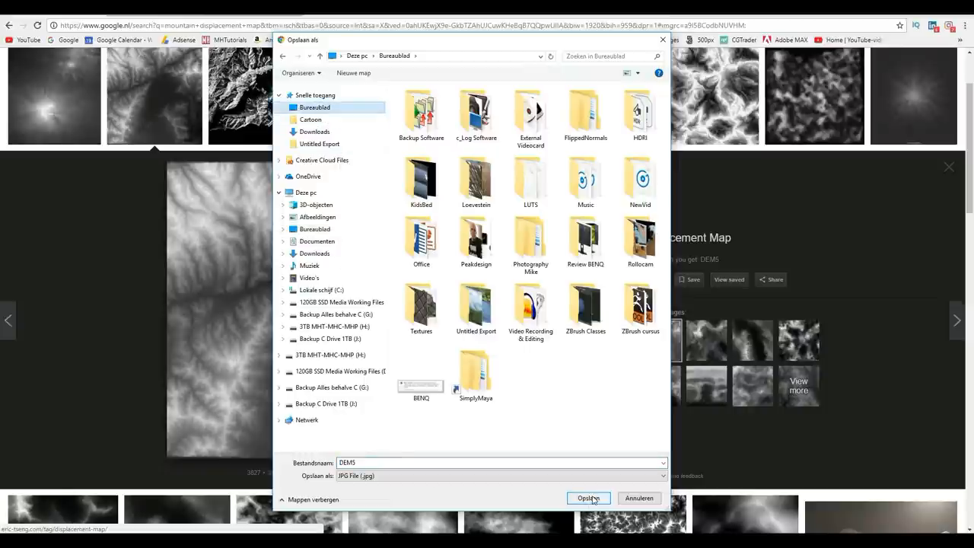
{"action": "left_click", "coordinate": [587, 498]}
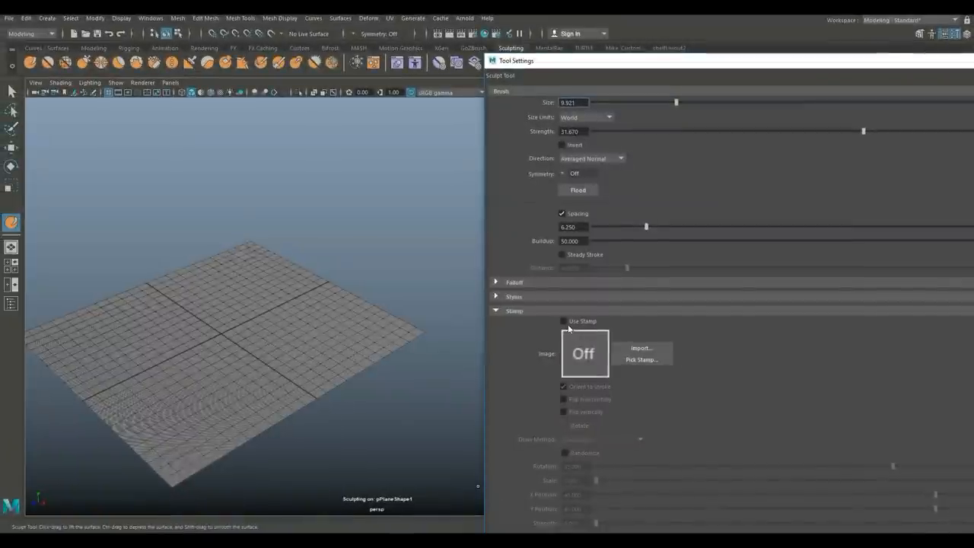
- Enable Use Stamp and import DEM5.jpg from the Desktop as the sculpt brush stamp
{"action": "left_click", "coordinate": [563, 319]}
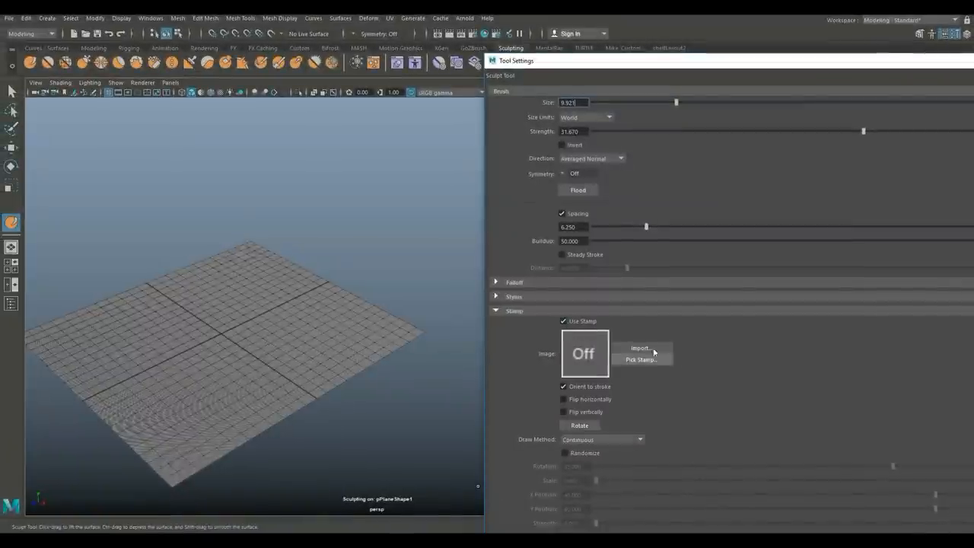
{"action": "left_click", "coordinate": [639, 348]}
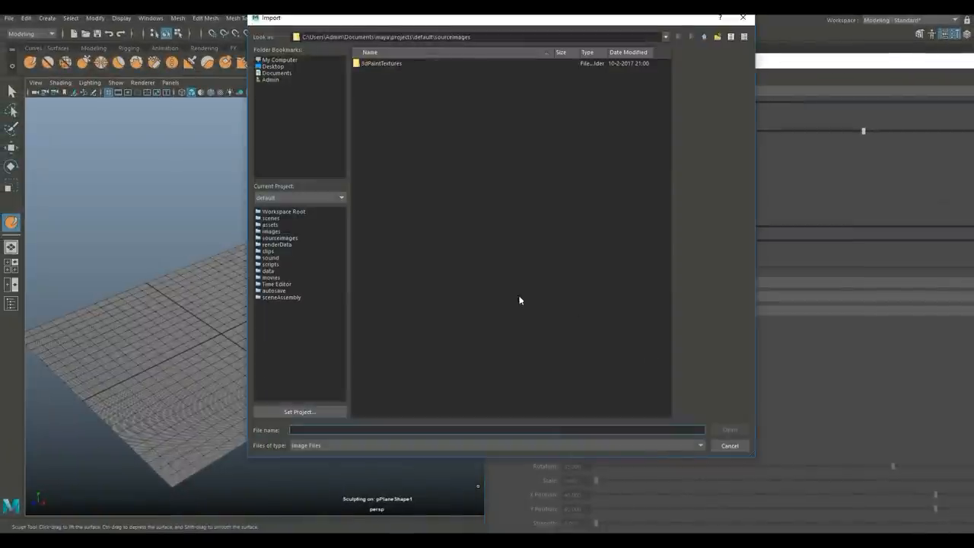
{"action": "left_click", "coordinate": [273, 67]}
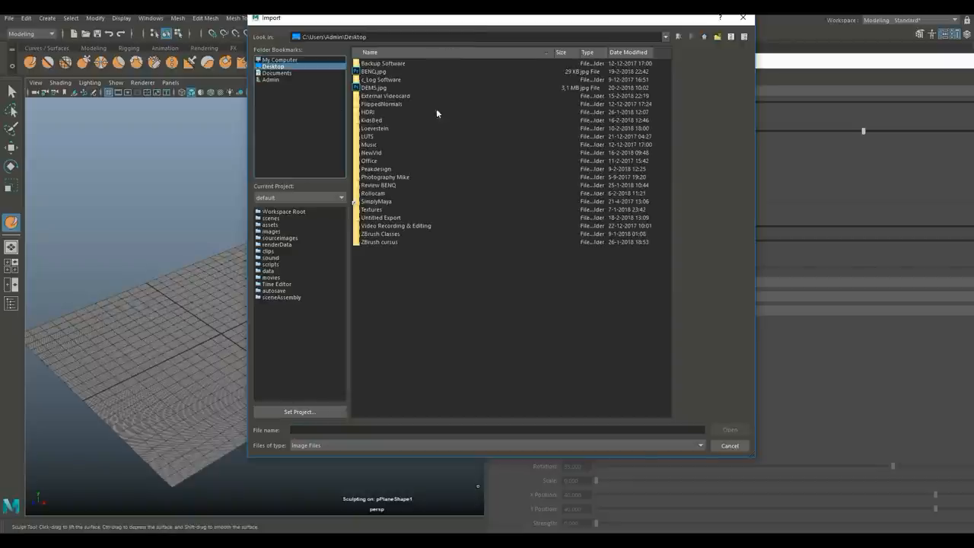
{"action": "left_click", "coordinate": [374, 87]}
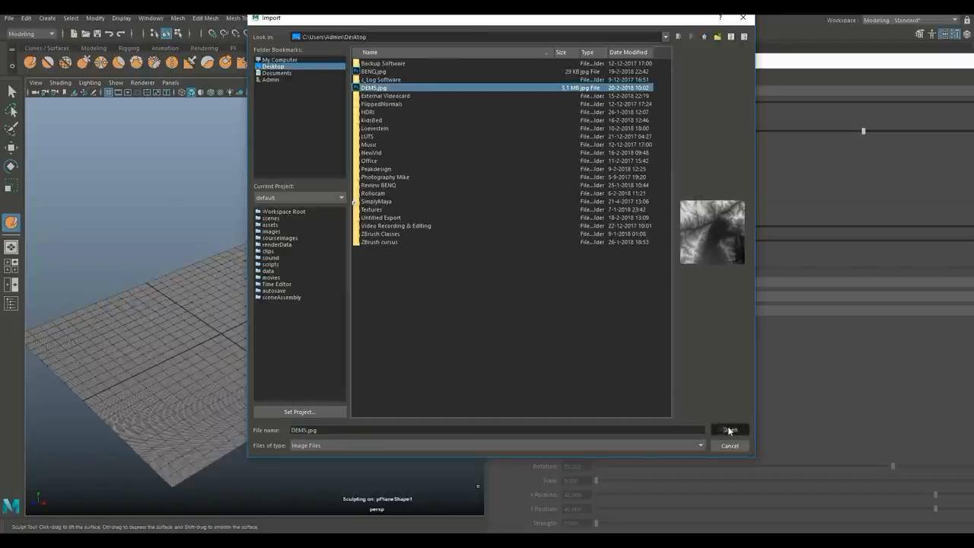
{"action": "left_click", "coordinate": [730, 429]}
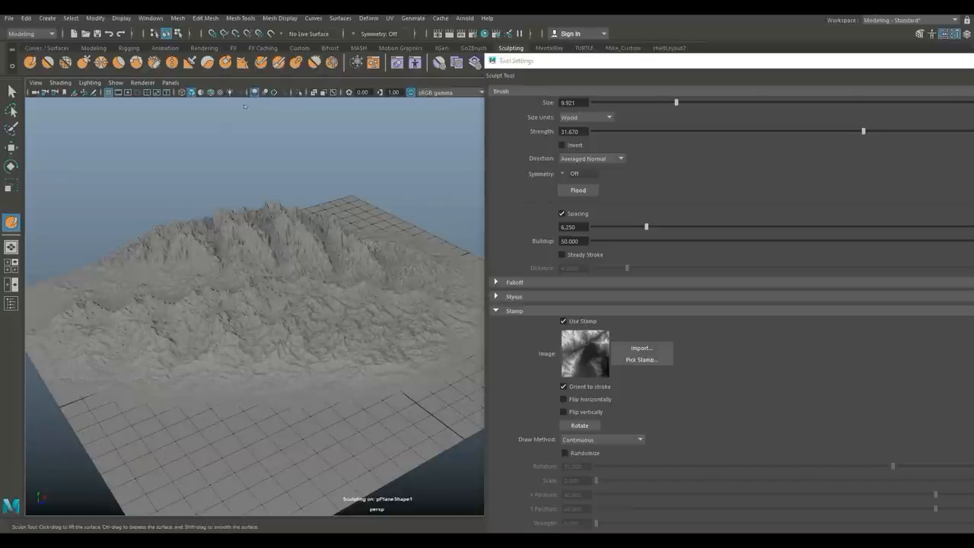
{"action": "mouse_move", "coordinate": [251, 304]}
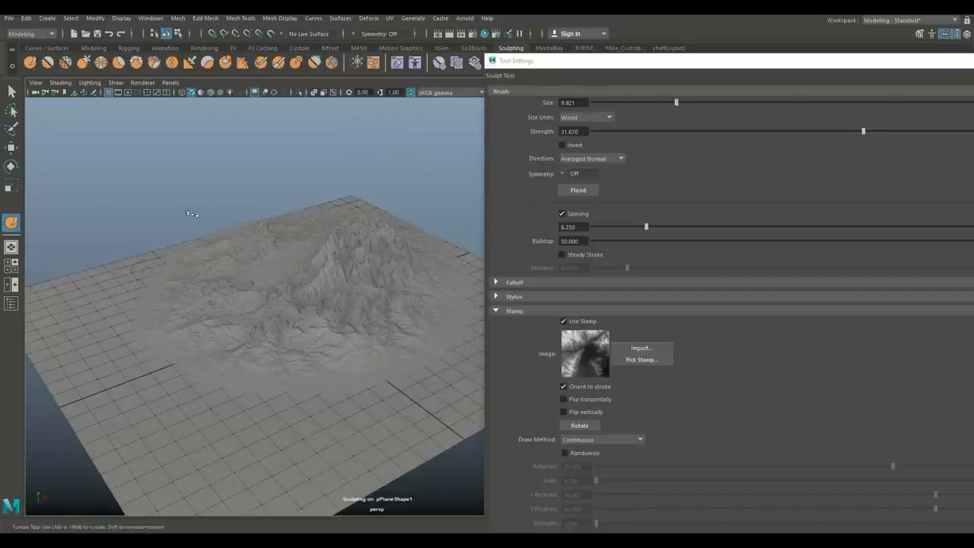
- Orbit the viewport to inspect the sculpted mountain terrain
{"action": "left_click_drag", "start_coordinate": [191, 213], "coordinate": [216, 274]}
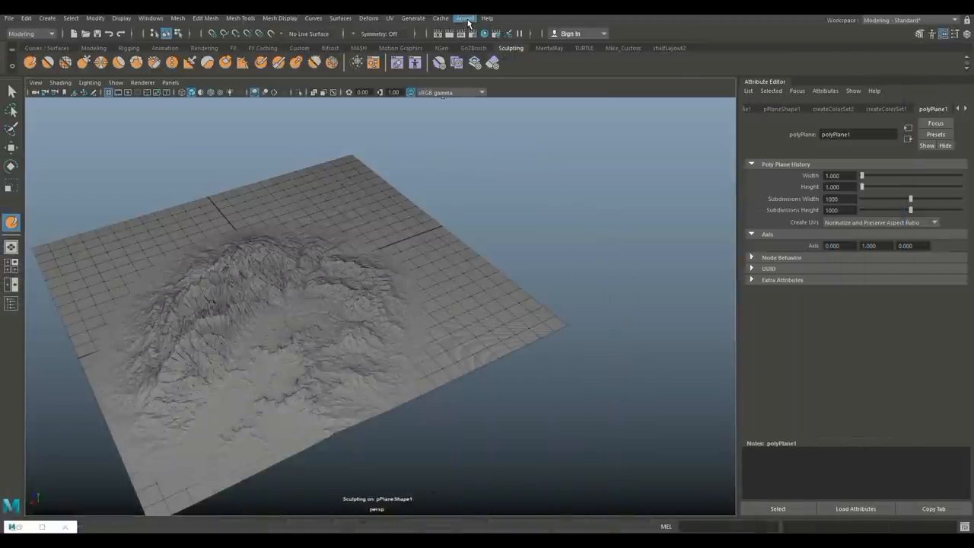
- Select the terrain plane and open Edit > Delete by Type, orbiting to check it
{"action": "left_click", "coordinate": [464, 18]}
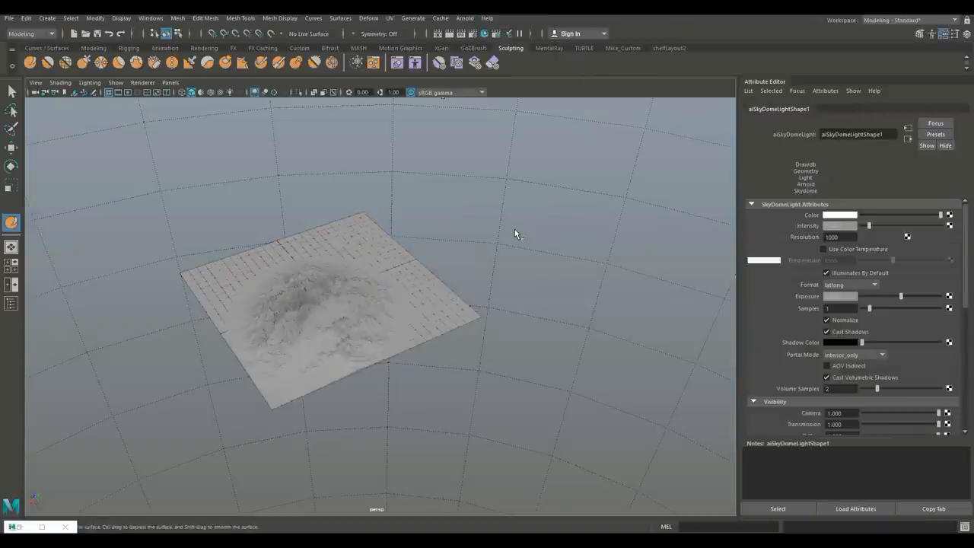
{"action": "left_click_drag", "start_coordinate": [514, 232], "coordinate": [401, 332]}
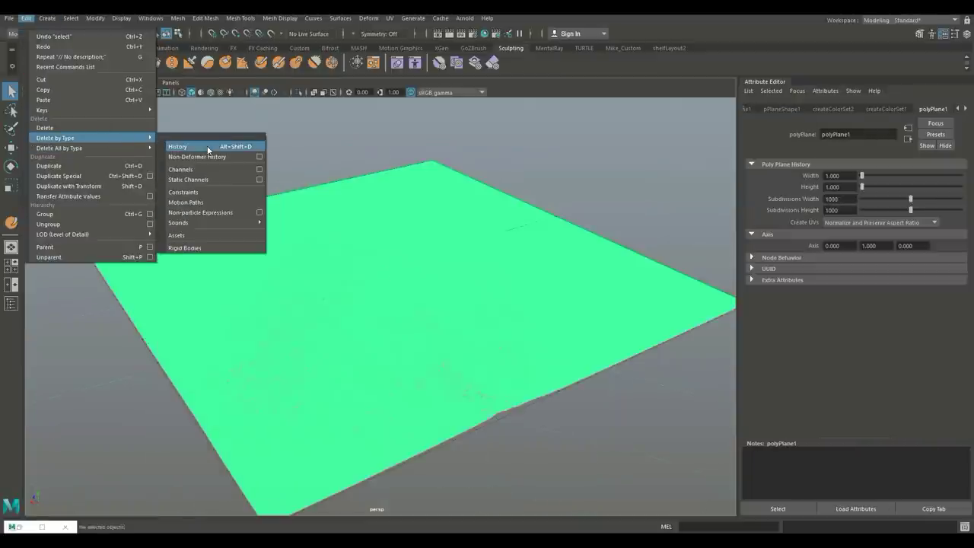
- Delete the plane's history and export it to the Desktop as MountainHighPoly
{"action": "left_click", "coordinate": [176, 146]}
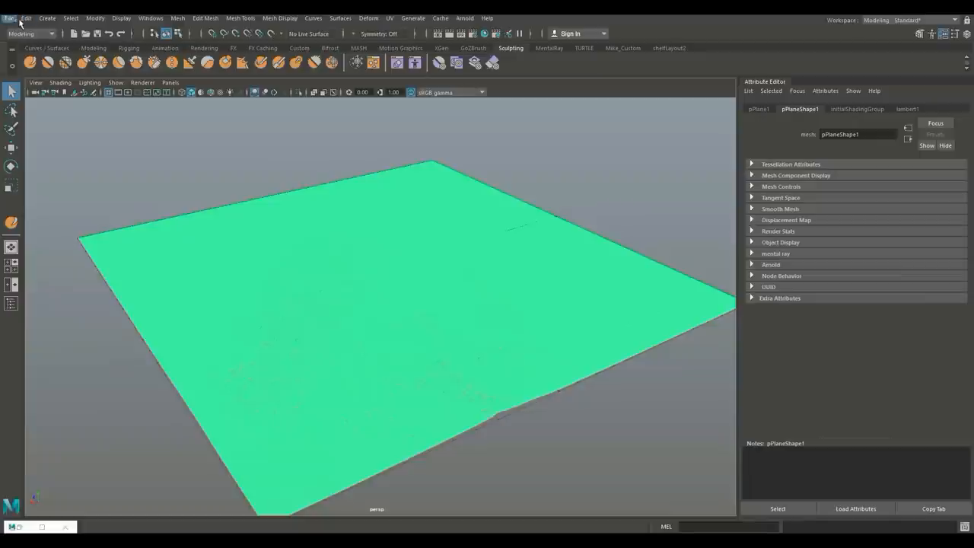
{"action": "left_click", "coordinate": [9, 18]}
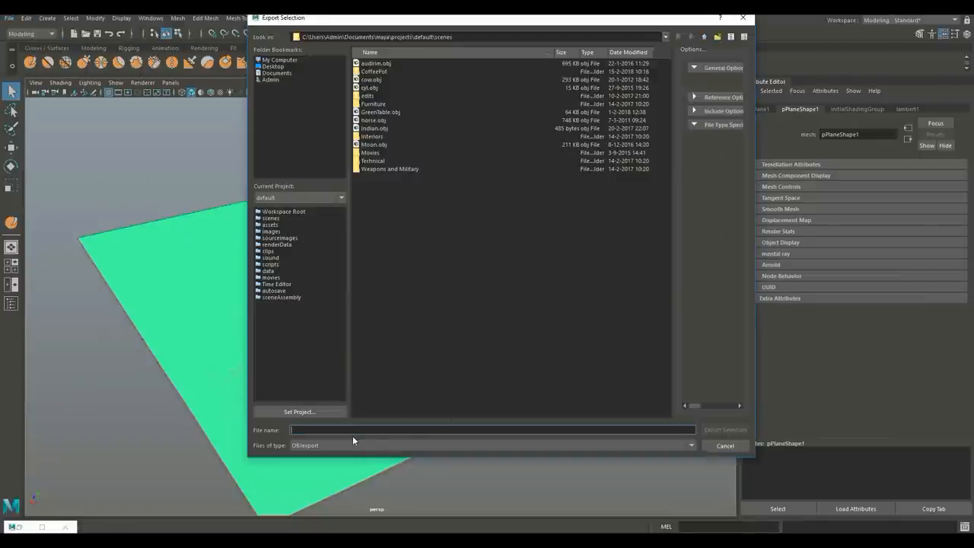
{"action": "type", "text": "Mount"}
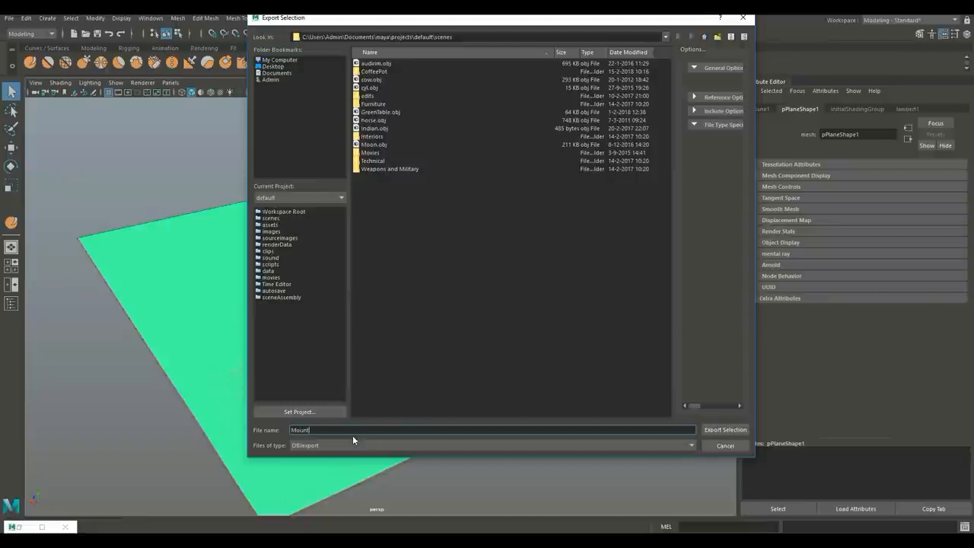
{"action": "type", "text": "ainHigh"}
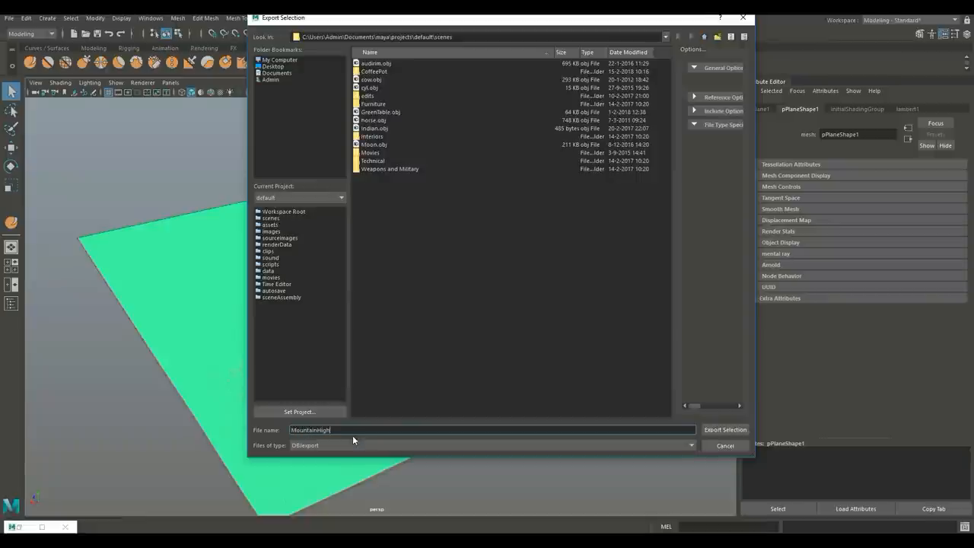
{"action": "type", "text": "Poly"}
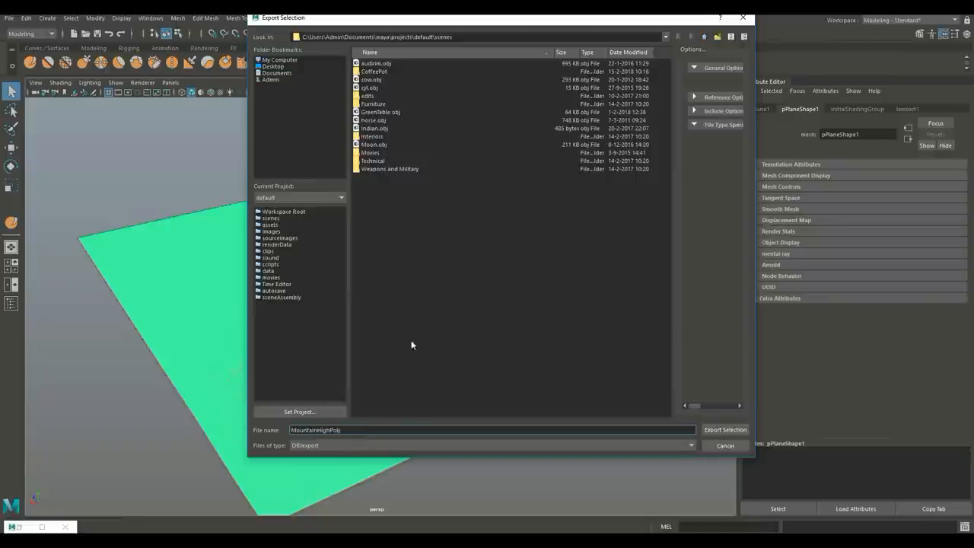
{"action": "left_click", "coordinate": [272, 67]}
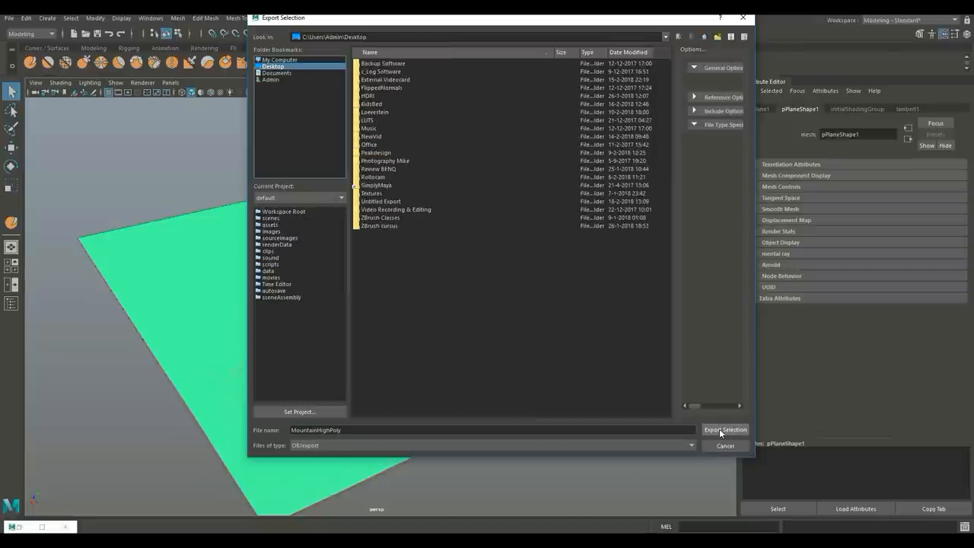
{"action": "left_click", "coordinate": [724, 429]}
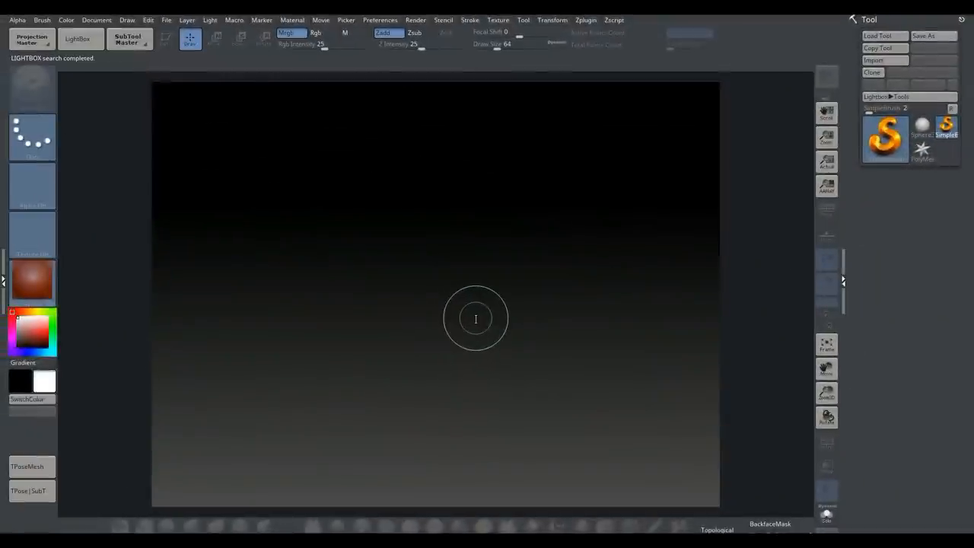
{"action": "mouse_move", "coordinate": [654, 175]}
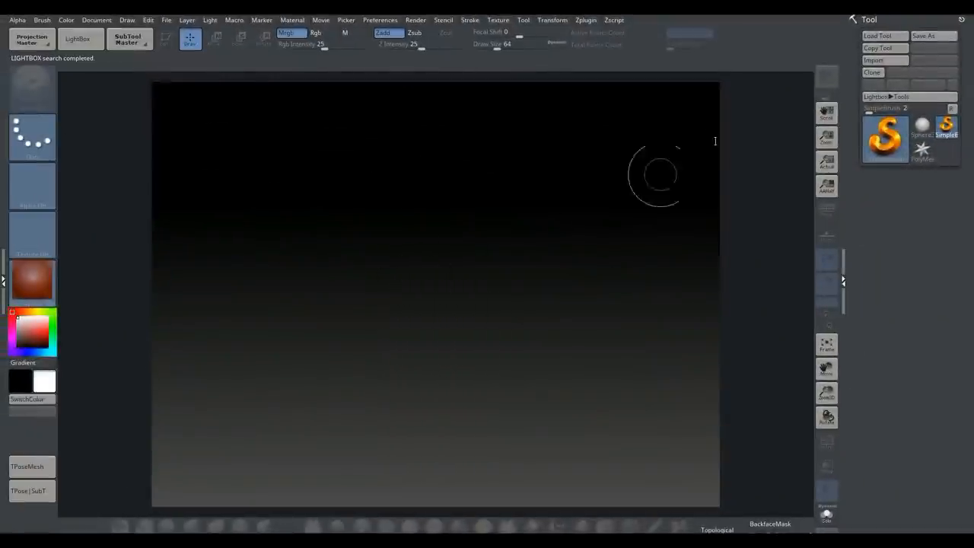
- Import MountainHighPoly.obj from the Desktop, enter Edit mode and make it a PolyMesh3D tool
{"action": "left_click", "coordinate": [873, 61]}
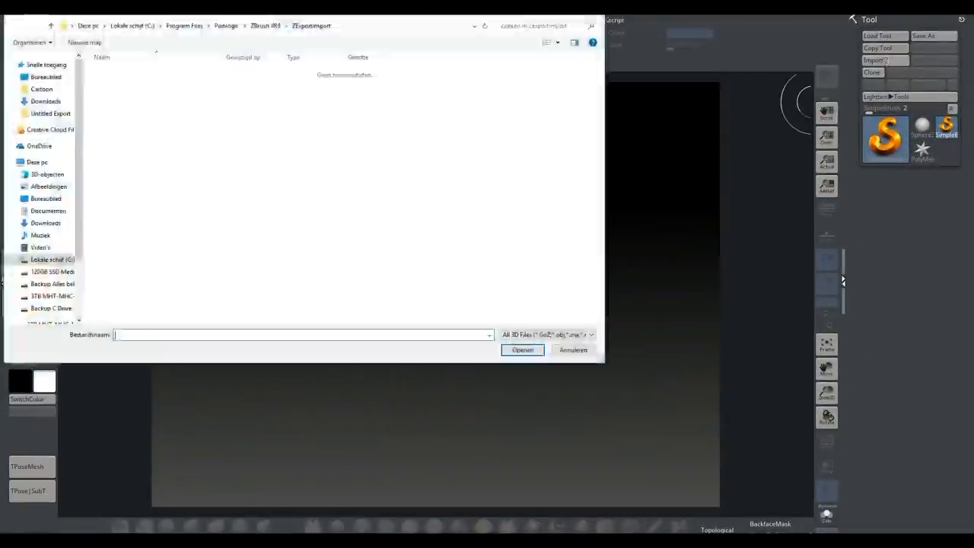
{"action": "left_click", "coordinate": [46, 76]}
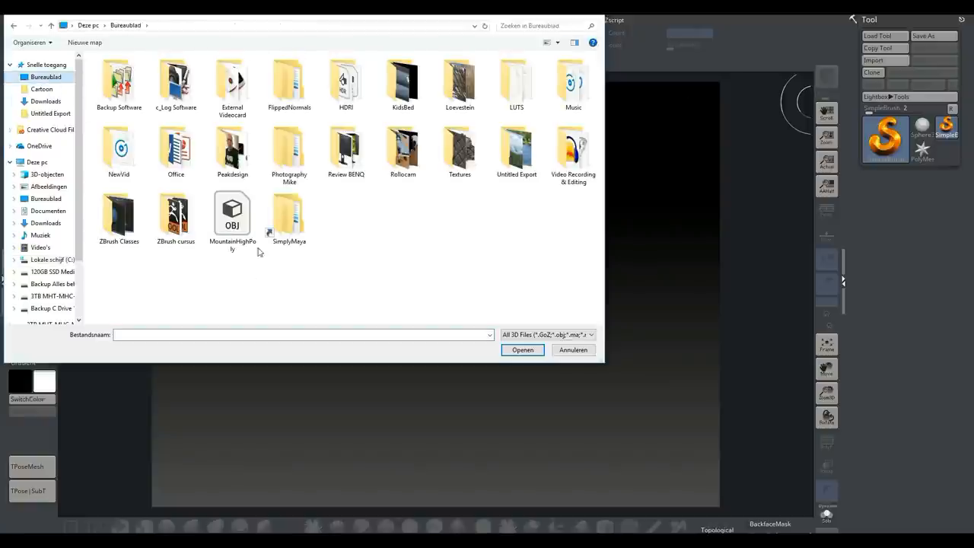
{"action": "left_click", "coordinate": [573, 348]}
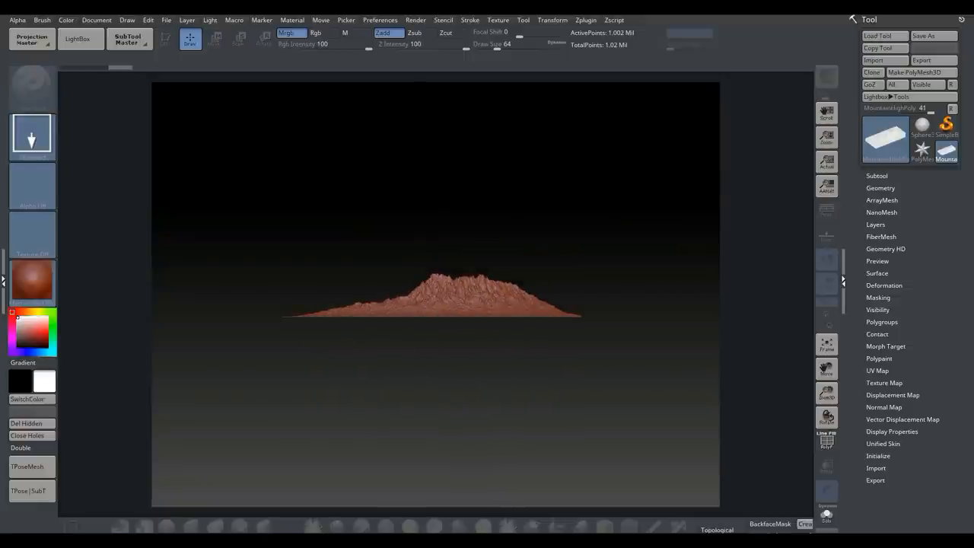
{"action": "left_click", "coordinate": [164, 38]}
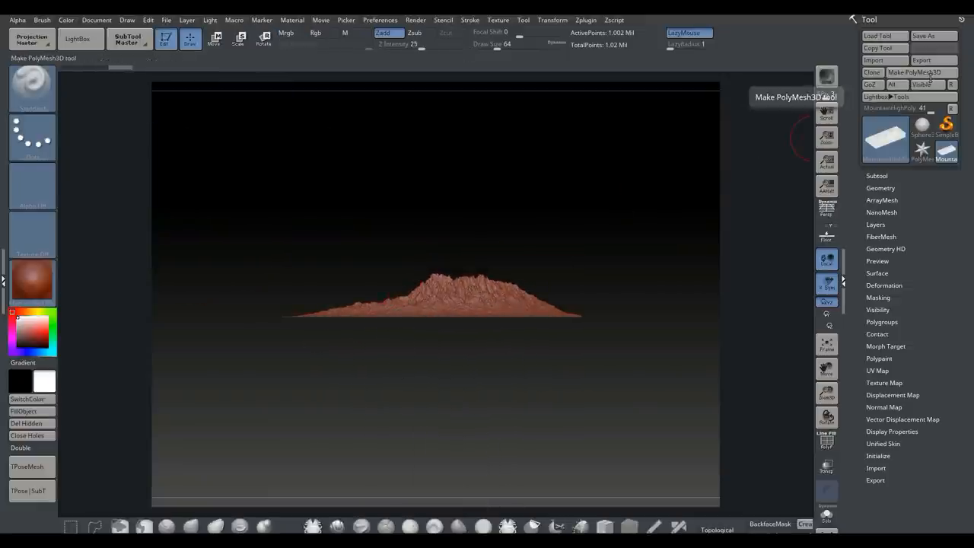
{"action": "left_click", "coordinate": [921, 73]}
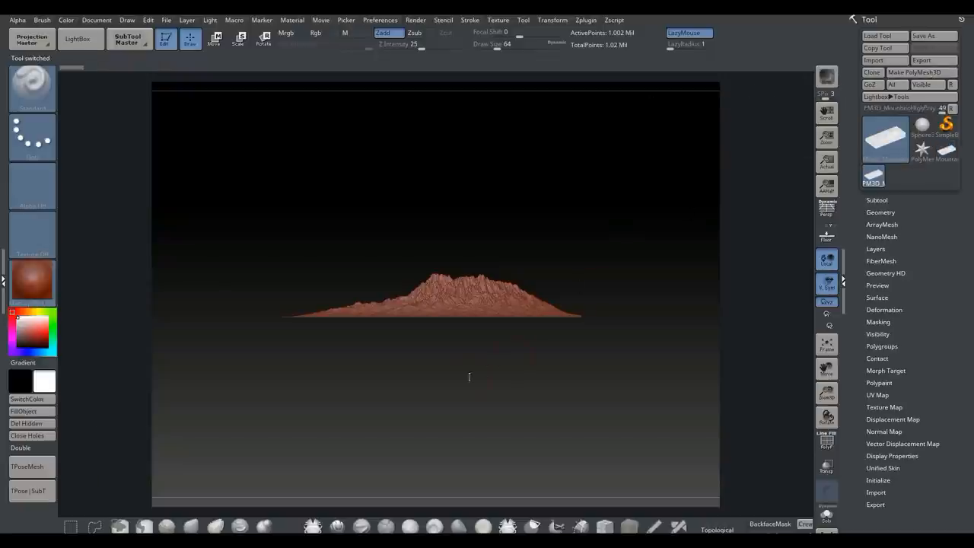
- Tilt the terrain to view its surface and expand the Subtool list
{"action": "left_click_drag", "start_coordinate": [469, 377], "coordinate": [417, 438]}
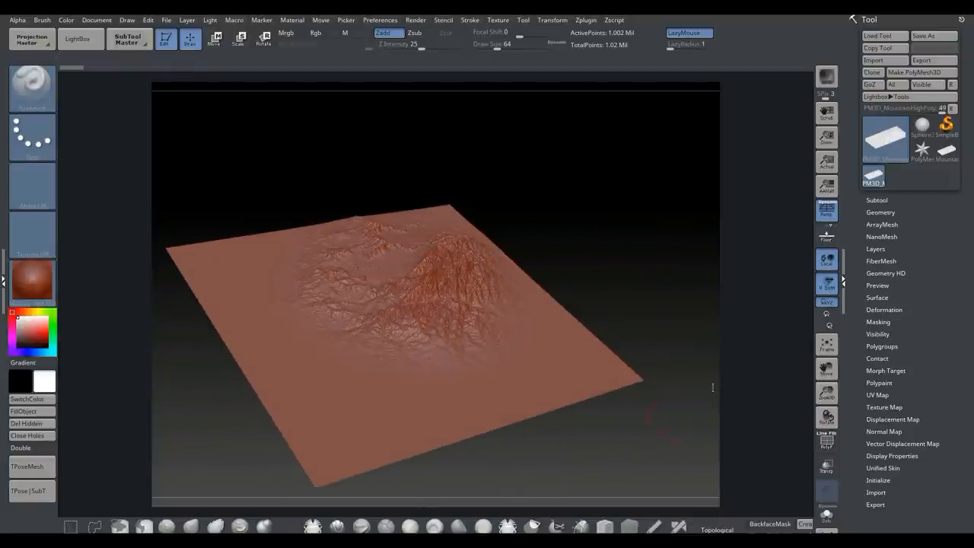
{"action": "left_click", "coordinate": [877, 200]}
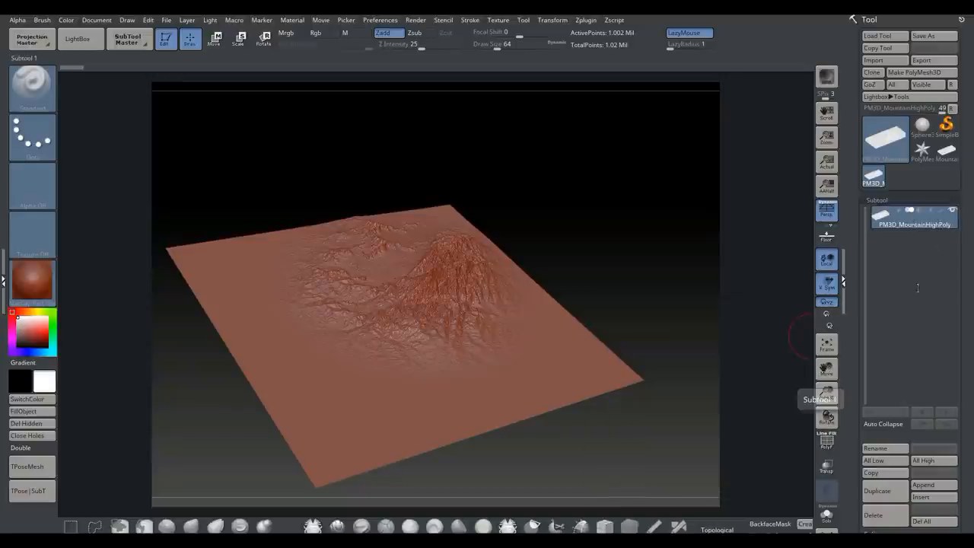
{"action": "mouse_move", "coordinate": [876, 490]}
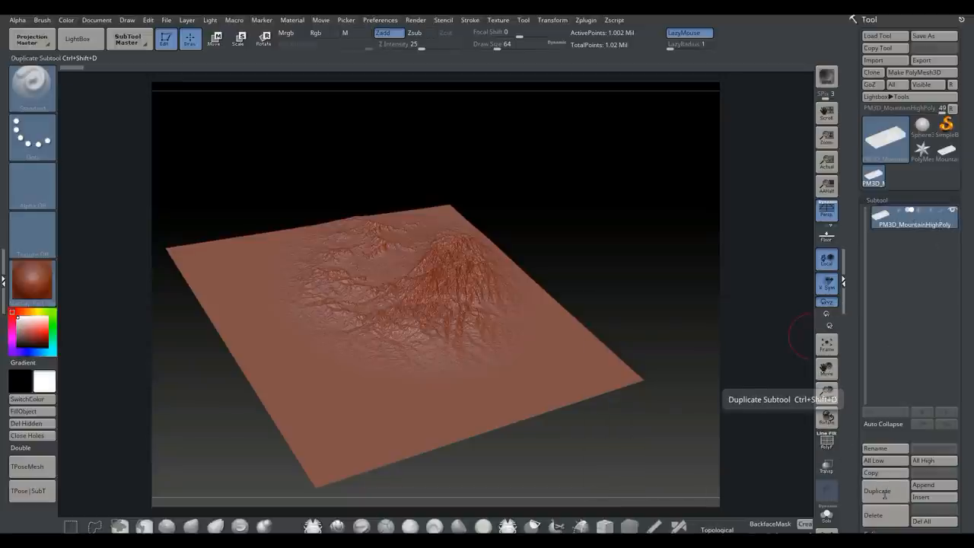
- Duplicate the terrain subtool and rename the copy PM3D_MountainLo
{"action": "left_click", "coordinate": [876, 490]}
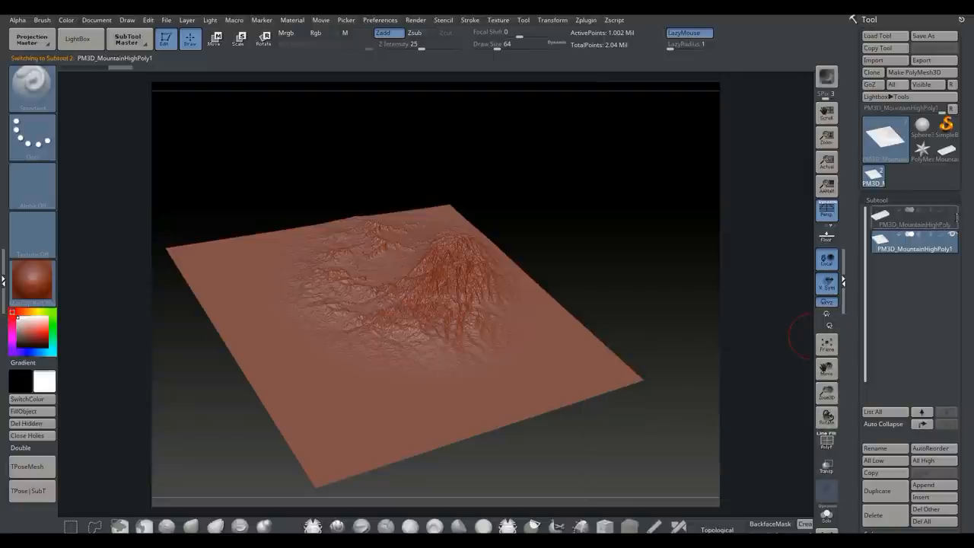
{"action": "left_click", "coordinate": [882, 447]}
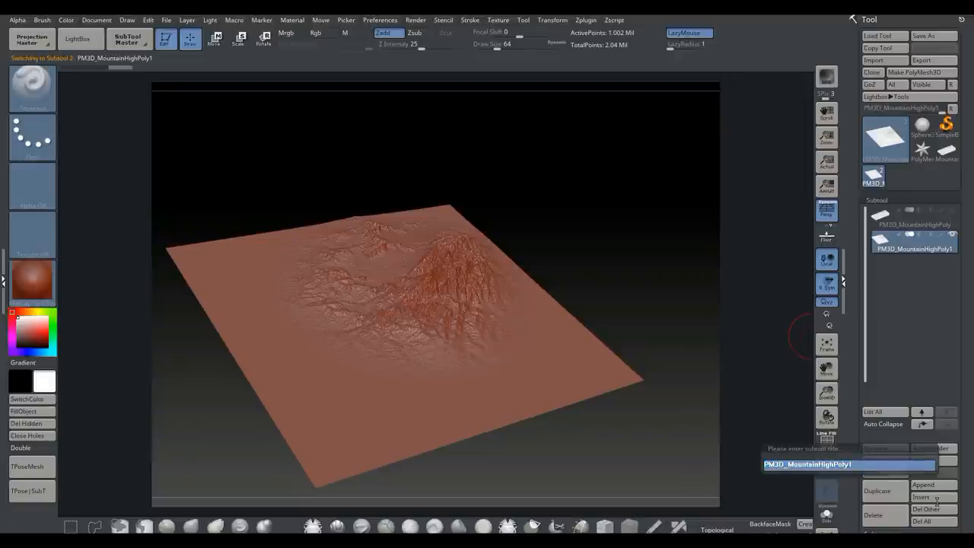
{"action": "type", "text": "PM3D_MountainLo"}
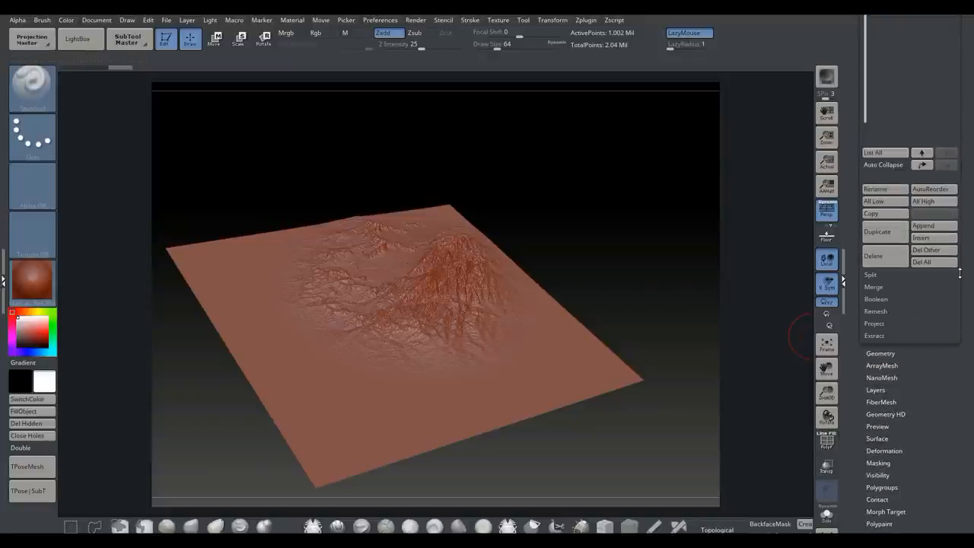
- Run ZRemesher from the Geometry palette to retopologize the duplicate terrain into a low-poly mesh
{"action": "left_click", "coordinate": [879, 353]}
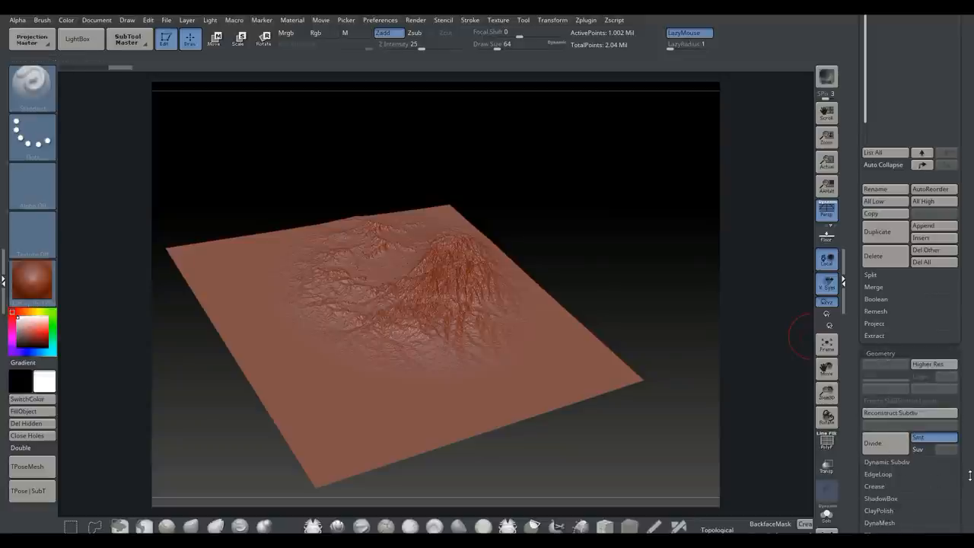
{"action": "scroll", "scroll_direction": "down", "scroll_amount": 3}
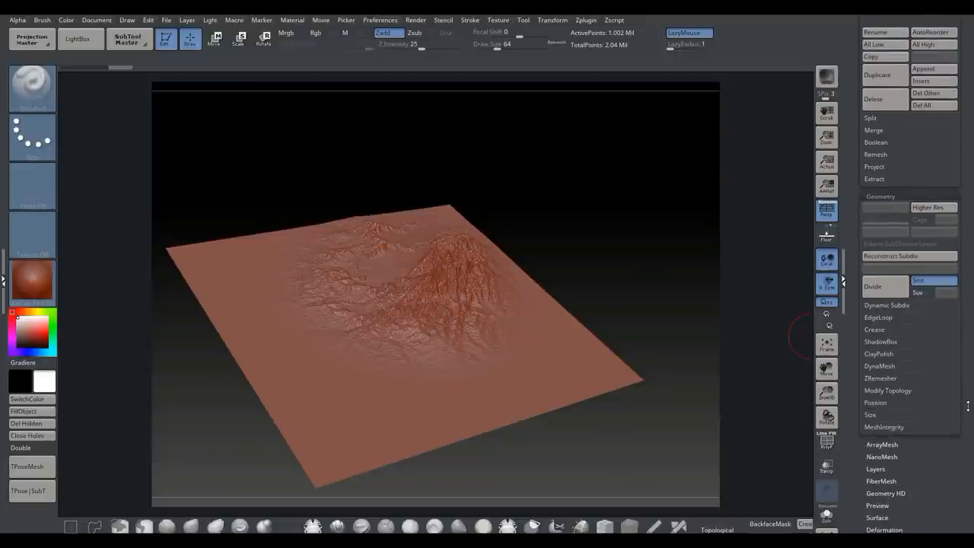
{"action": "left_click", "coordinate": [879, 378]}
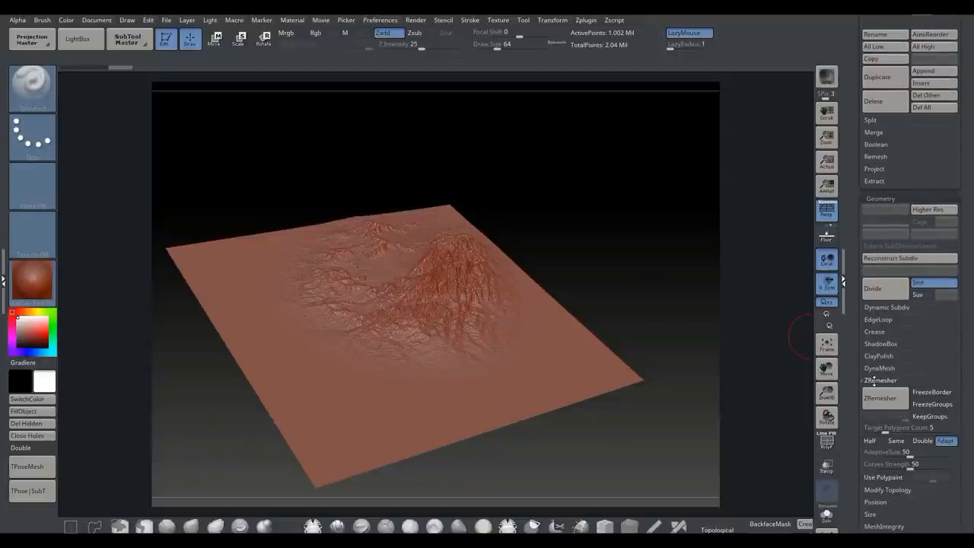
{"action": "mouse_move", "coordinate": [910, 426]}
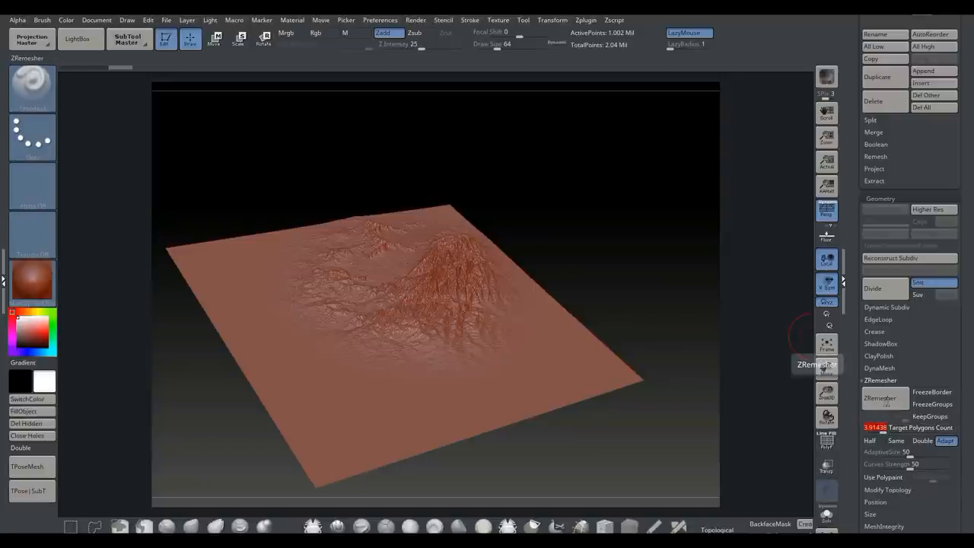
{"action": "left_click", "coordinate": [879, 399]}
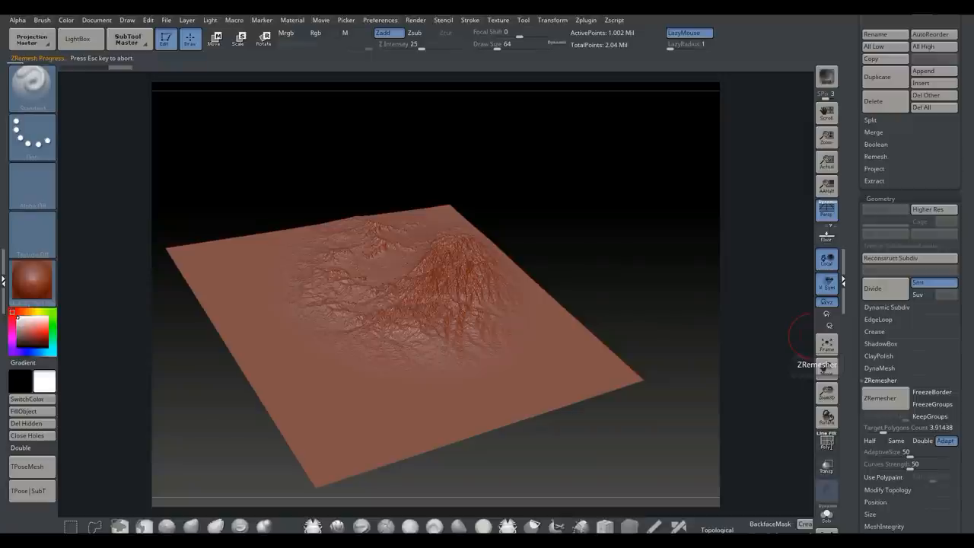
{"action": "left_click", "coordinate": [879, 381]}
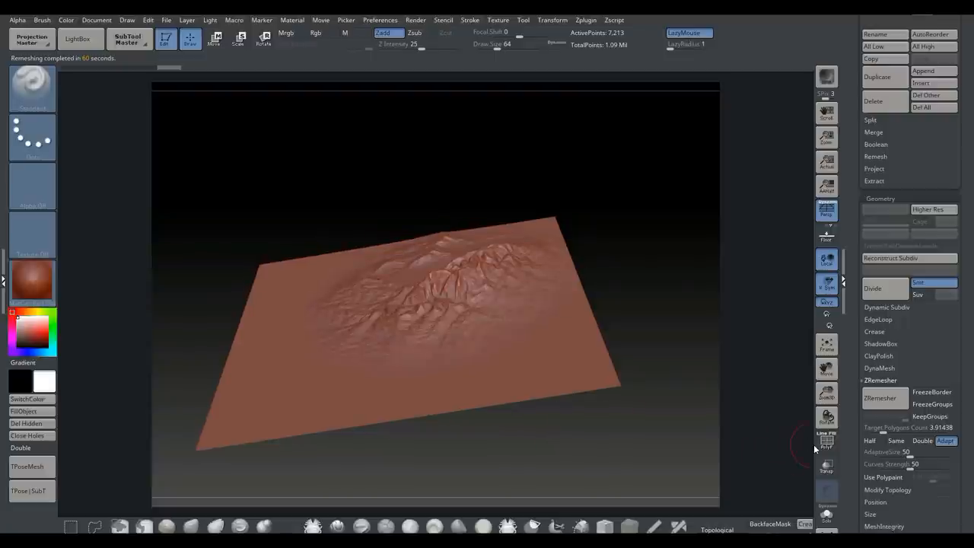
- Show the PolyF wireframe, lower the Target Polygons Count and rerun ZRemesher for an even quad grid
{"action": "left_click", "coordinate": [826, 439]}
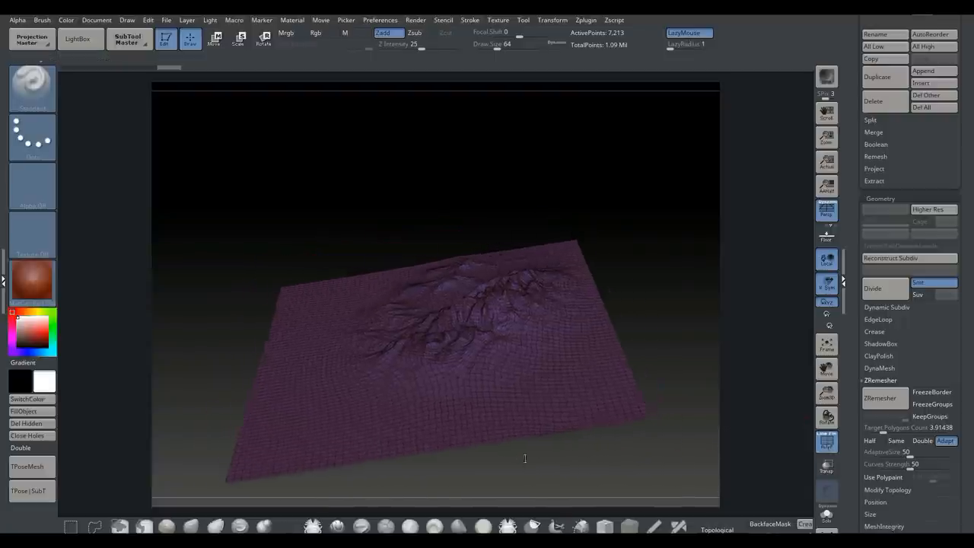
{"action": "left_click_drag", "start_coordinate": [524, 458], "coordinate": [600, 318]}
{"action": "type", "text": "6.2010"}
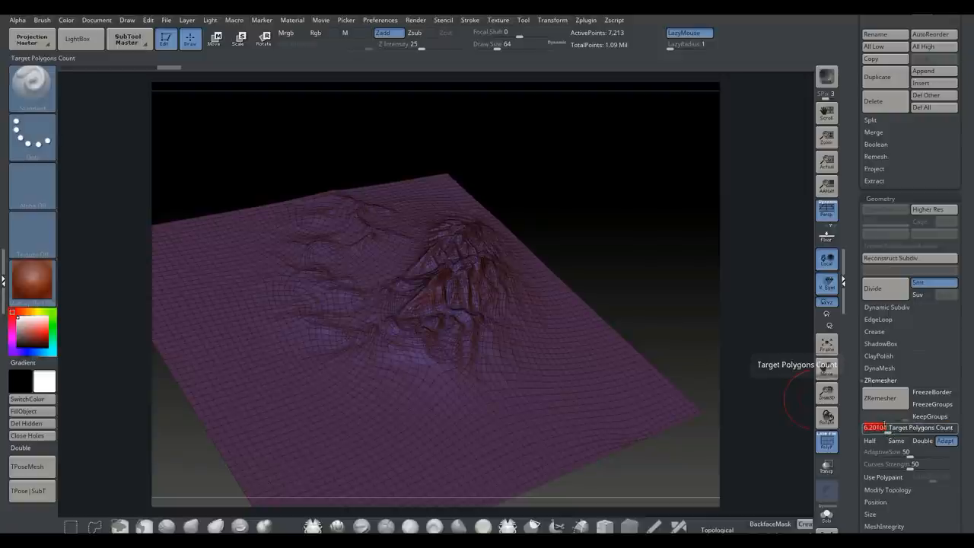
{"action": "left_click", "coordinate": [880, 398]}
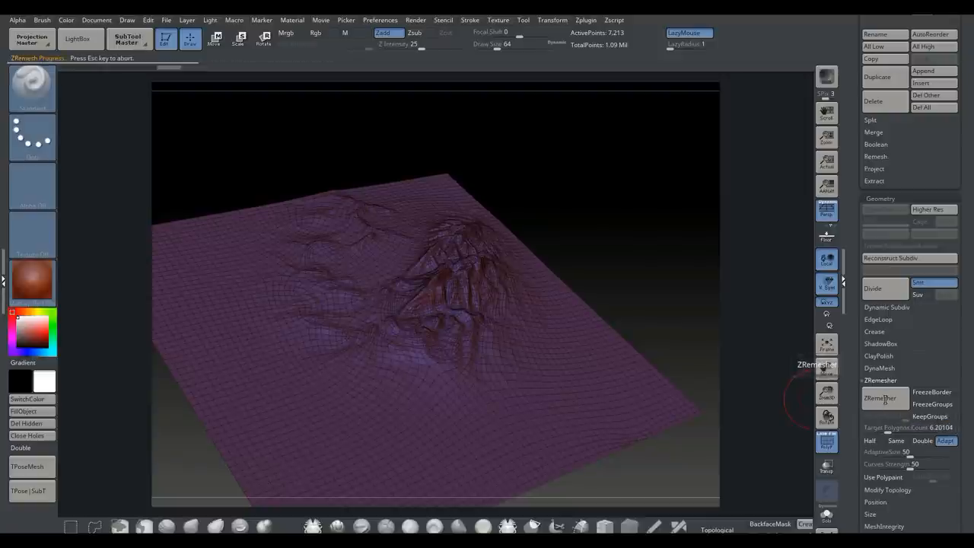
{"action": "left_click", "coordinate": [879, 399]}
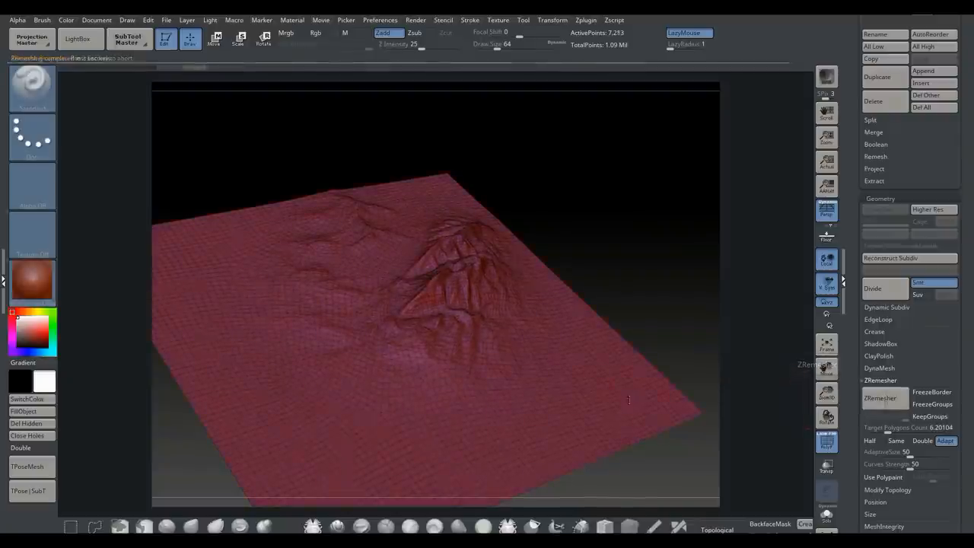
{"action": "left_click", "coordinate": [880, 399]}
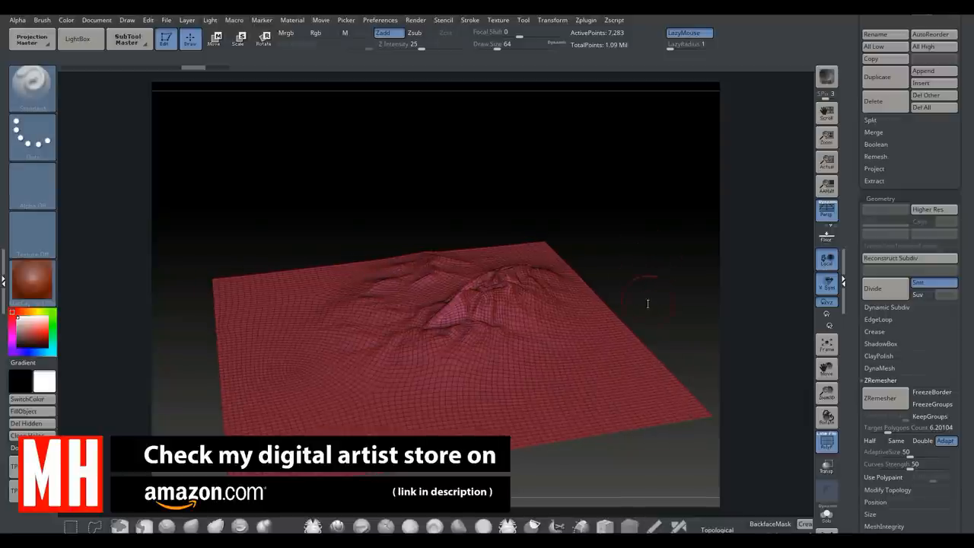
{"action": "left_click", "coordinate": [586, 19]}
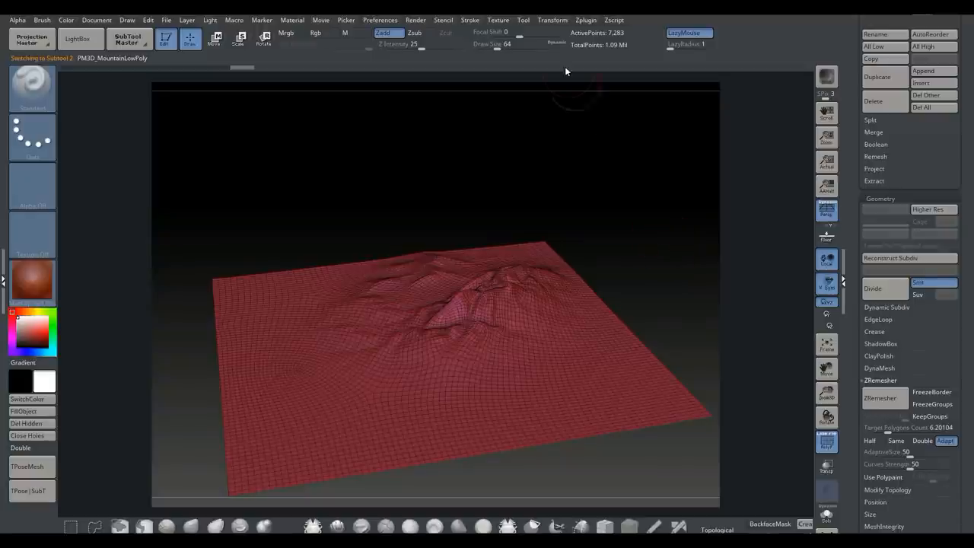
- Flatten the low-poly mountain with UV Master to preview its UVs, then unflatten back to 3D
{"action": "left_click", "coordinate": [586, 19]}
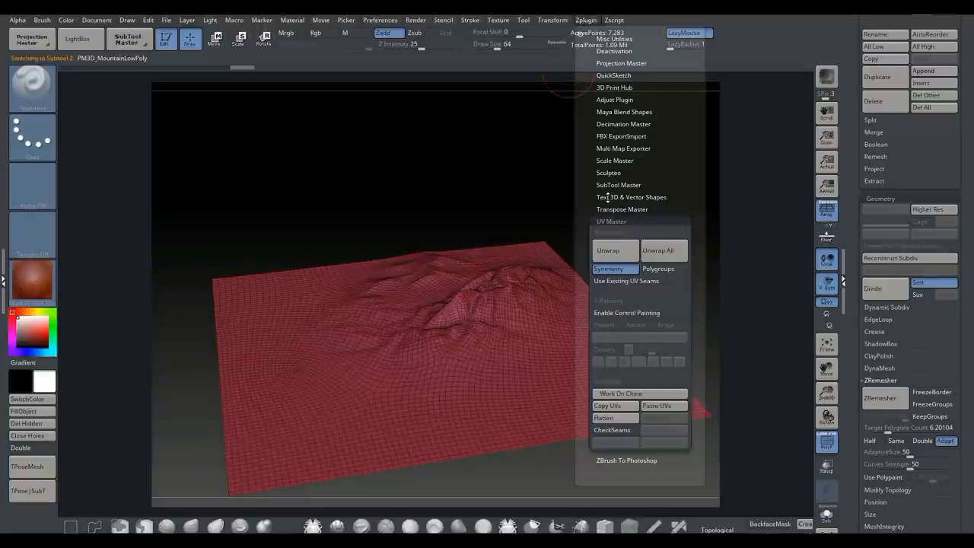
{"action": "mouse_move", "coordinate": [615, 417]}
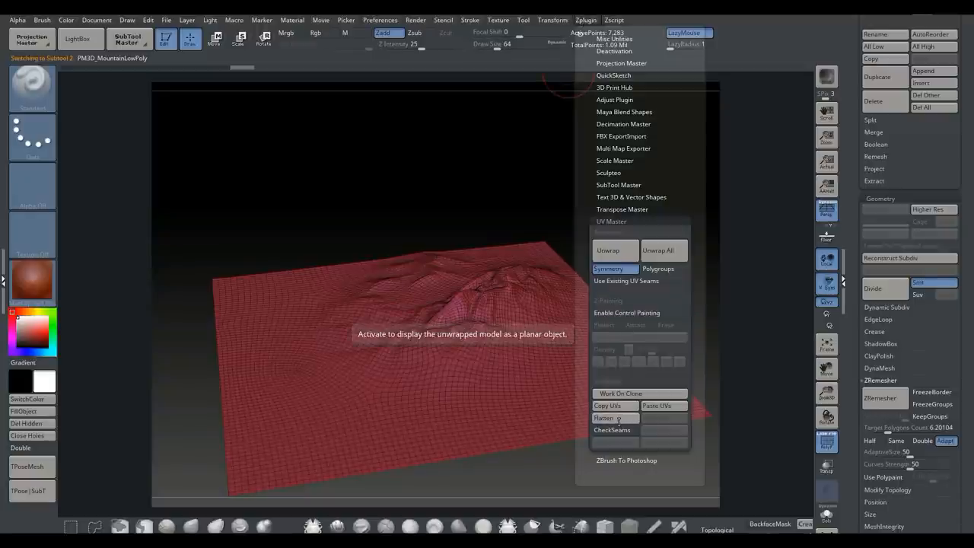
{"action": "left_click", "coordinate": [602, 417]}
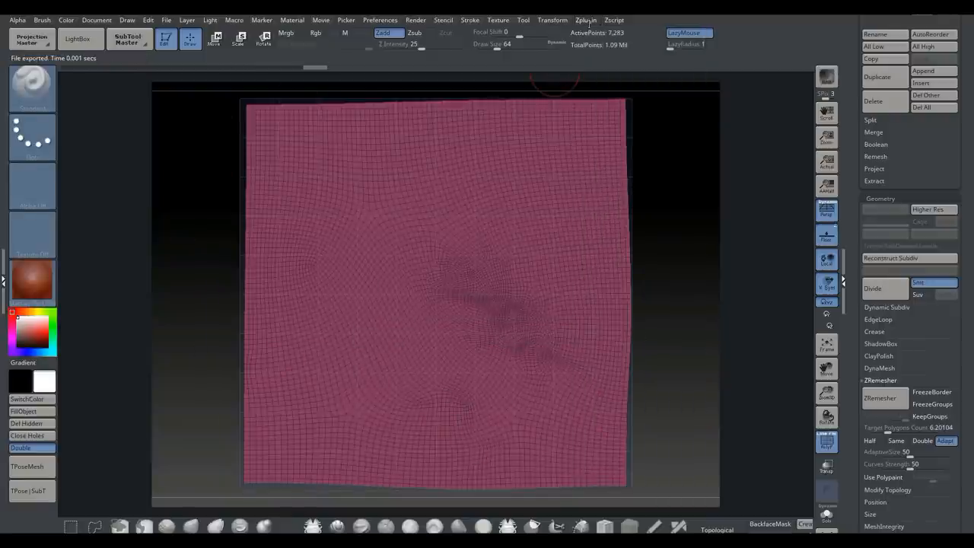
{"action": "left_click", "coordinate": [586, 19]}
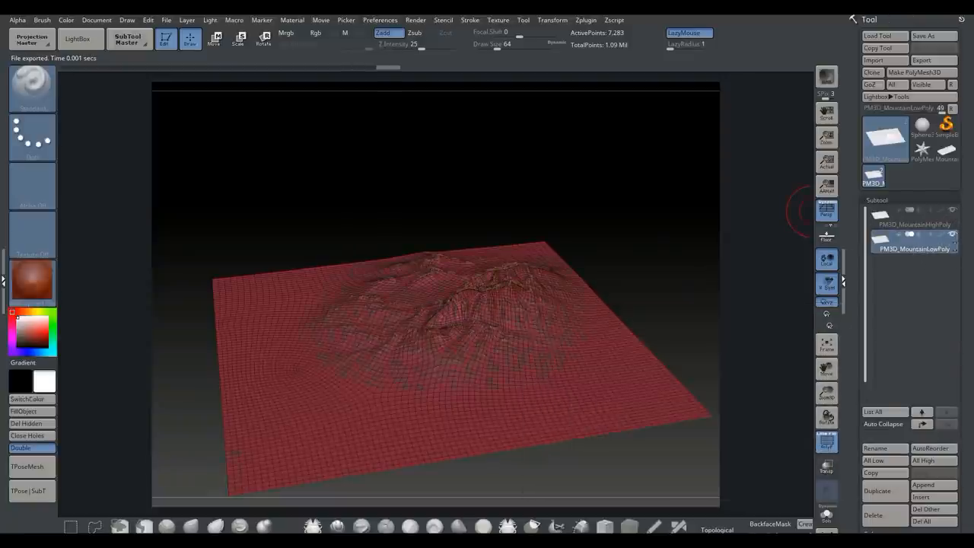
{"action": "mouse_move", "coordinate": [923, 61]}
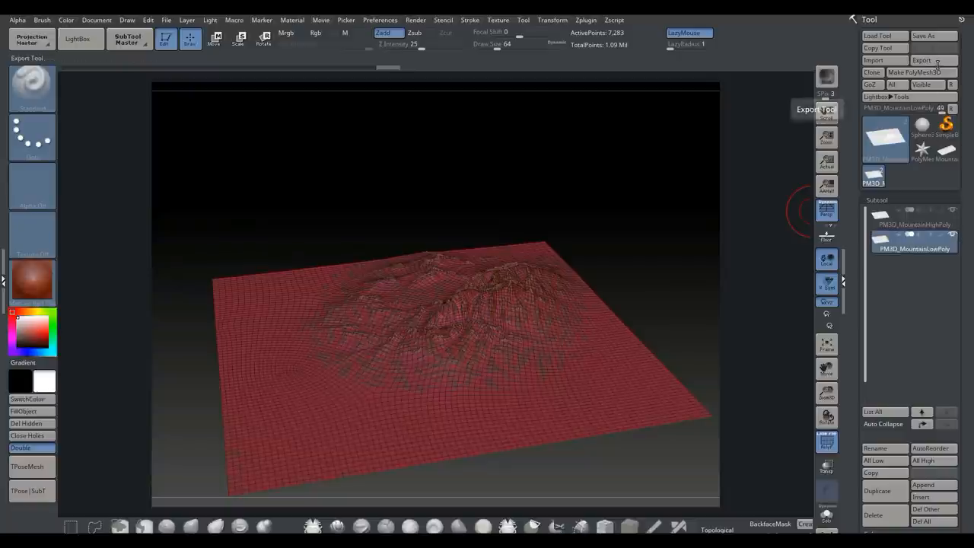
- Export the low-poly mountain subtool as MountainLP.obj on the desktop
{"action": "left_click", "coordinate": [920, 61]}
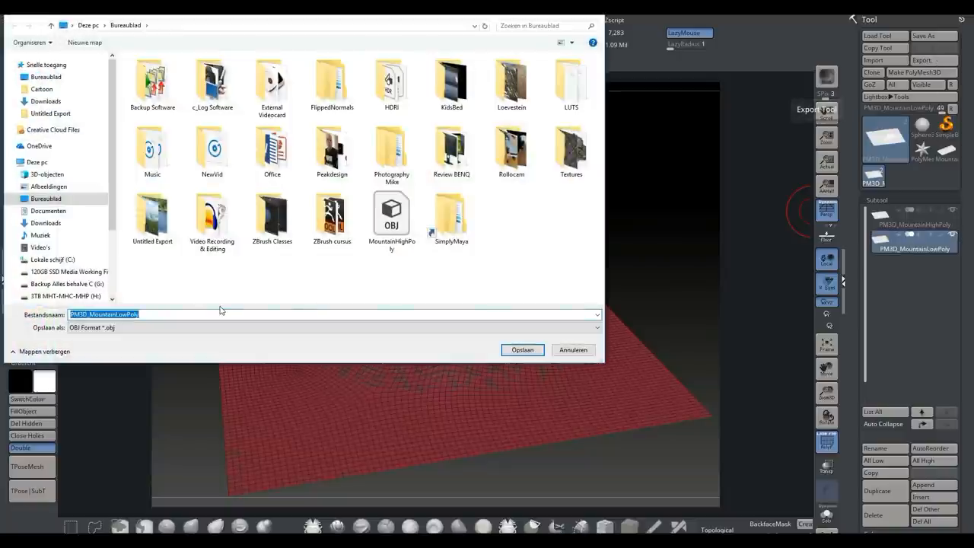
{"action": "type", "text": "Mountain"}
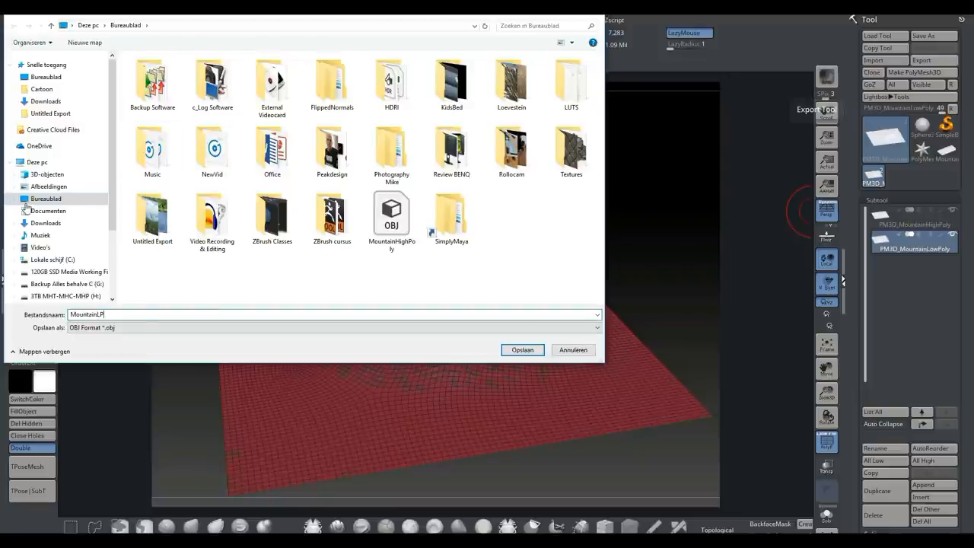
{"action": "left_click", "coordinate": [522, 348]}
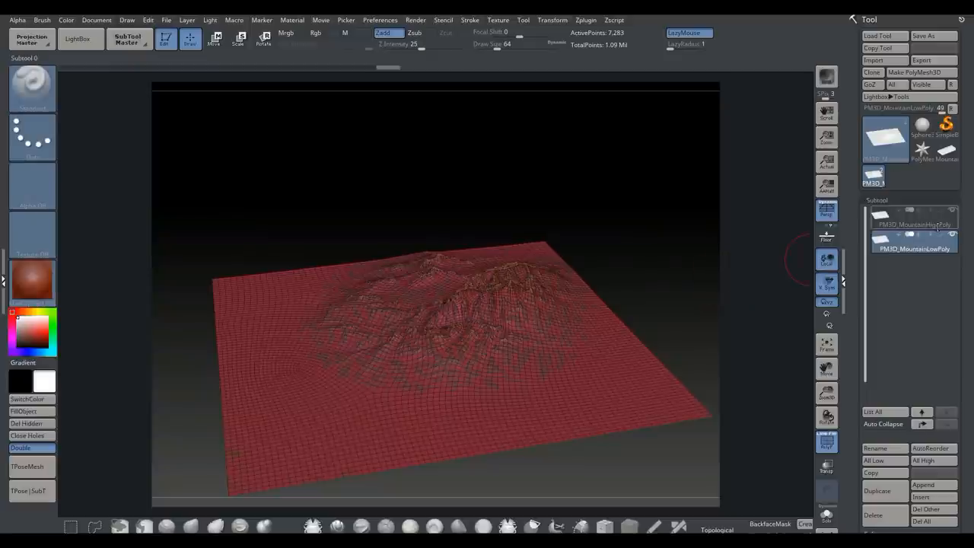
- Select the high-poly mountain subtool and export it as MountainHP.obj
{"action": "left_click", "coordinate": [913, 224]}
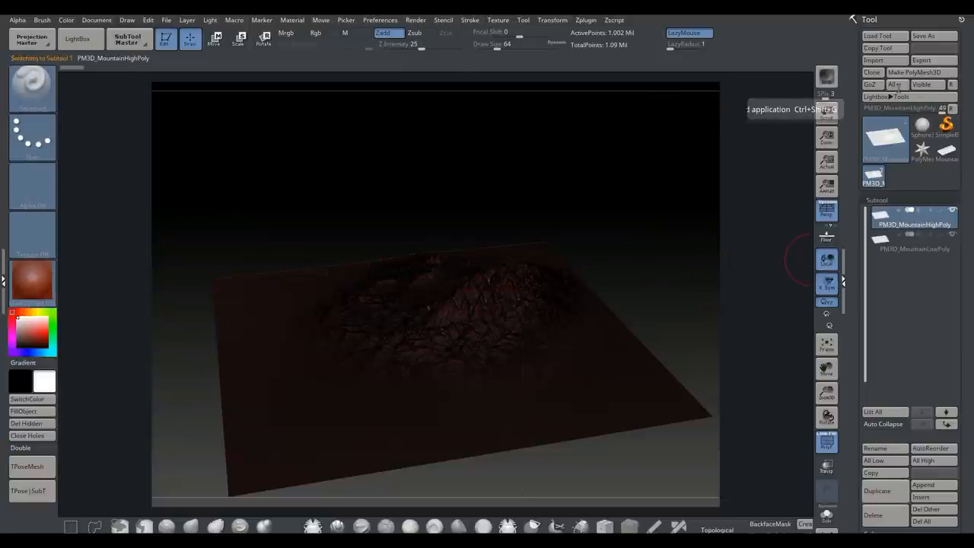
{"action": "left_click", "coordinate": [921, 61]}
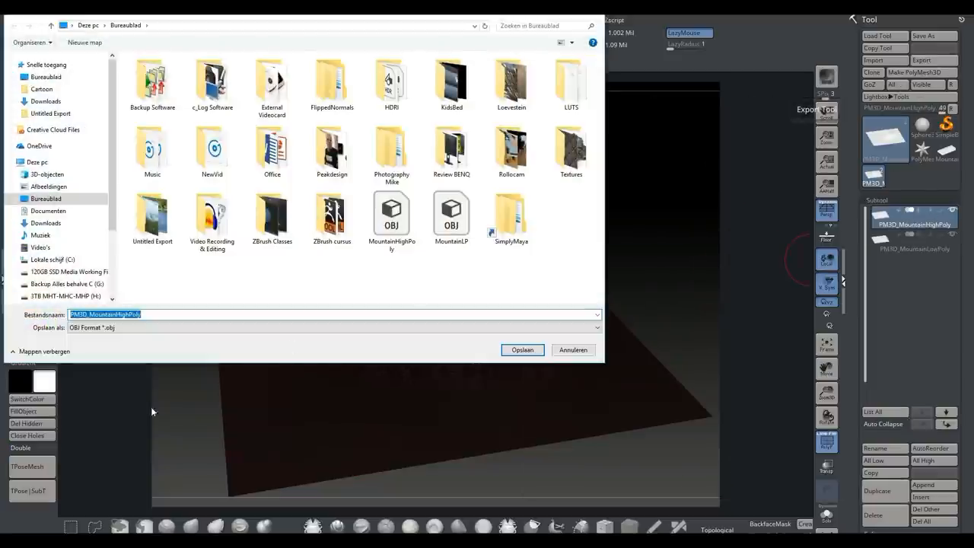
{"action": "type", "text": "MountainHP"}
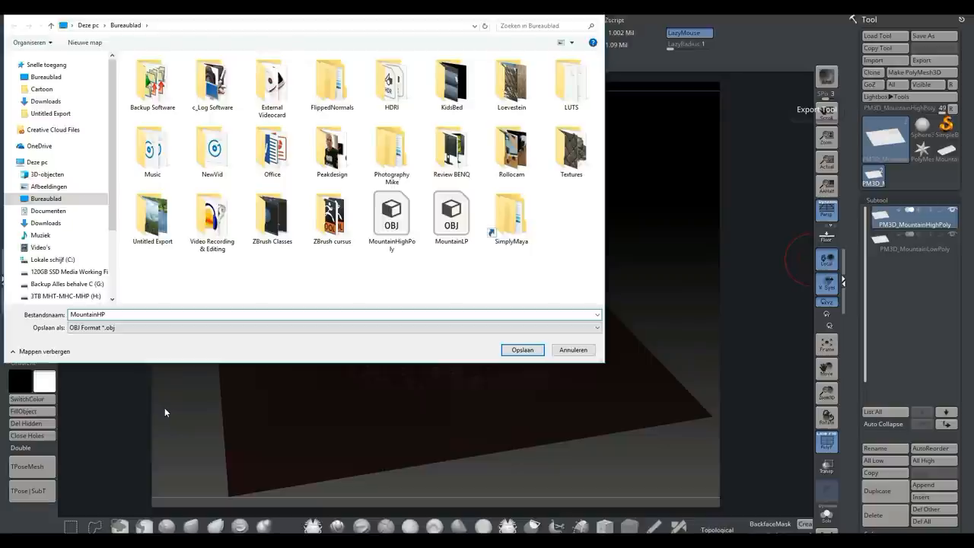
{"action": "mouse_move", "coordinate": [137, 459]}
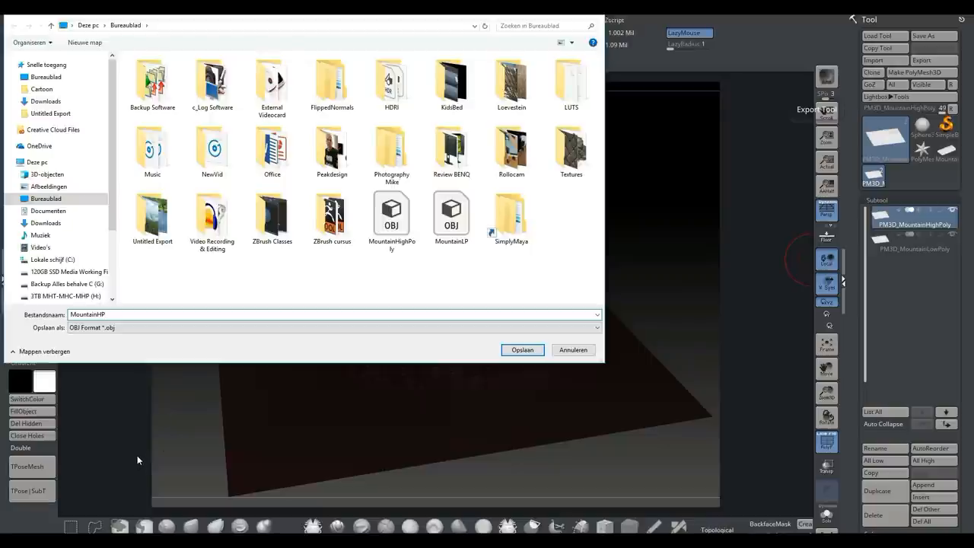
{"action": "mouse_move", "coordinate": [510, 375]}
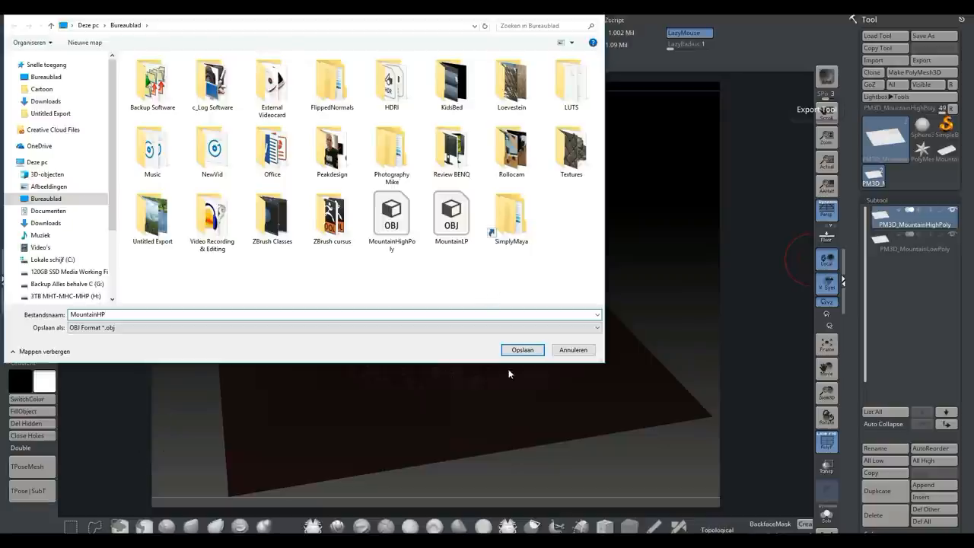
{"action": "left_click", "coordinate": [522, 348]}
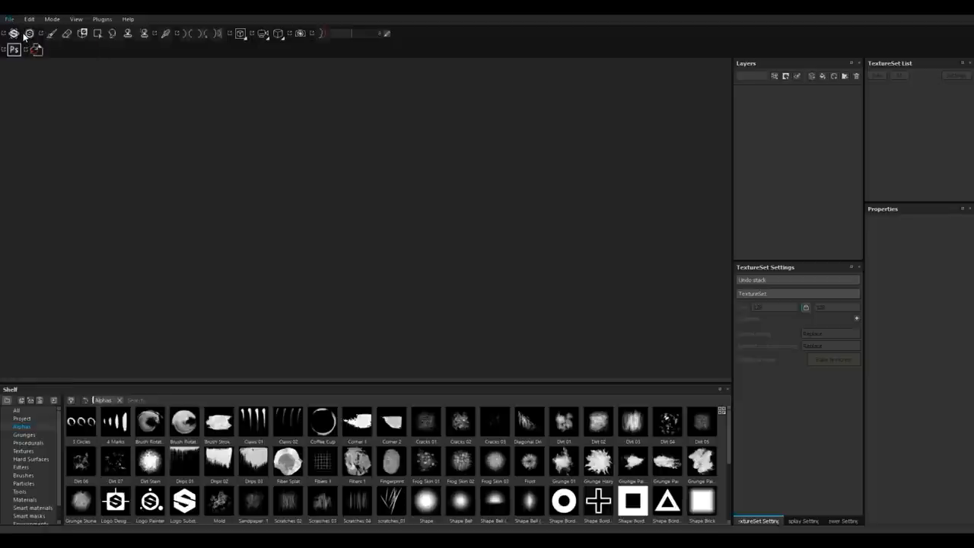
- Create a new project from MountainLP.obj with 4096 document resolution
{"action": "left_click", "coordinate": [9, 18]}
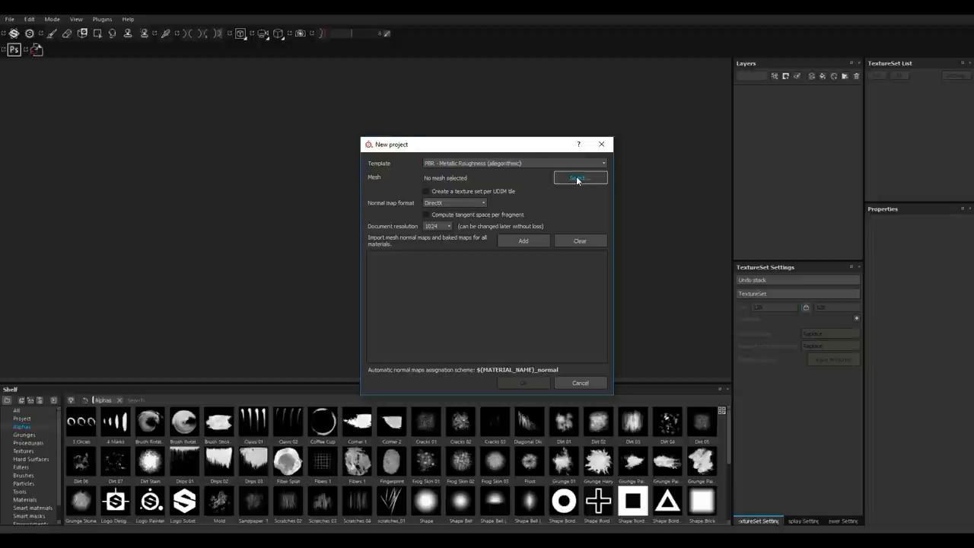
{"action": "left_click", "coordinate": [580, 177]}
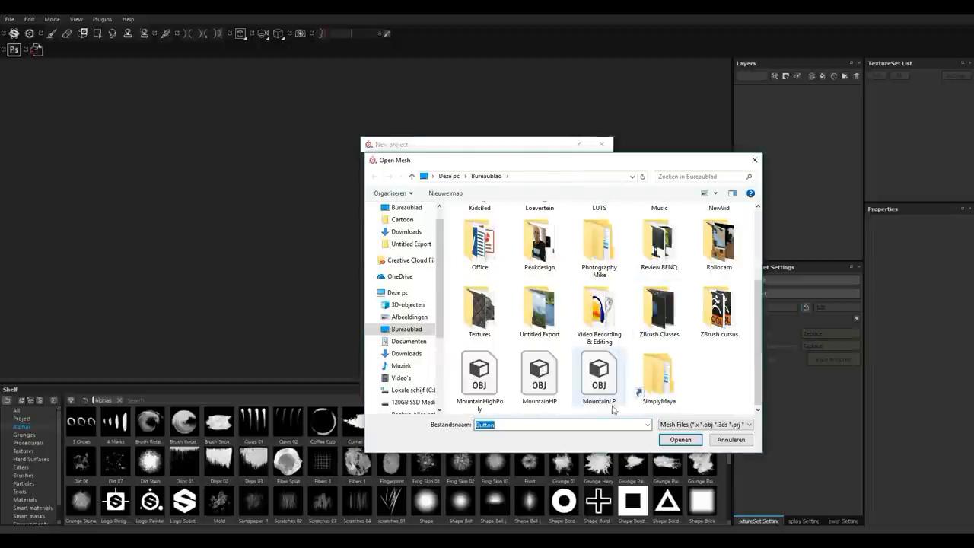
{"action": "left_click", "coordinate": [678, 440]}
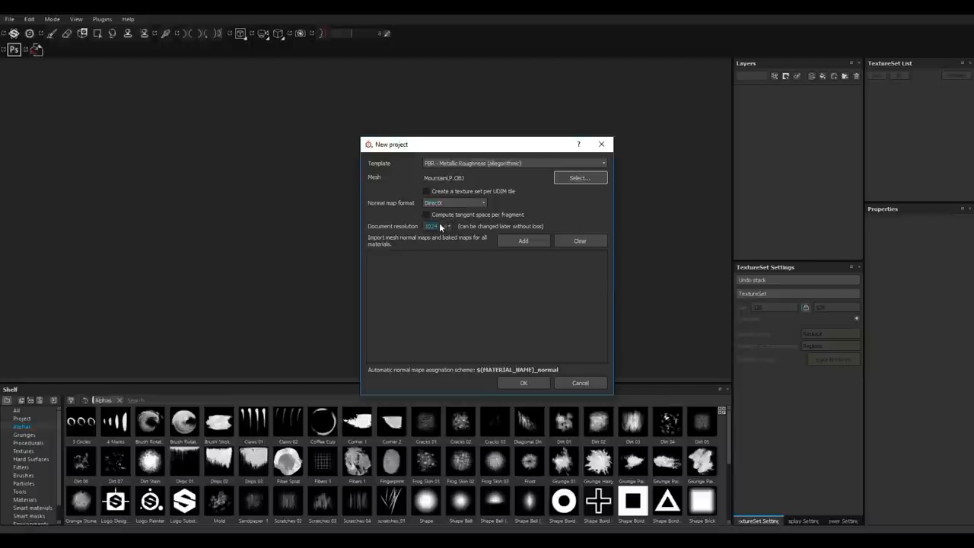
{"action": "left_click", "coordinate": [448, 225]}
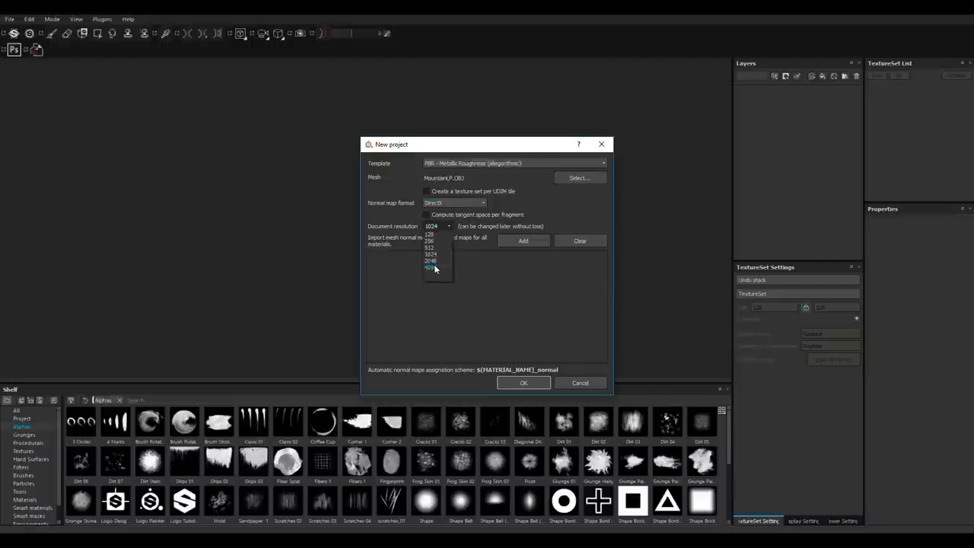
{"action": "left_click", "coordinate": [429, 268]}
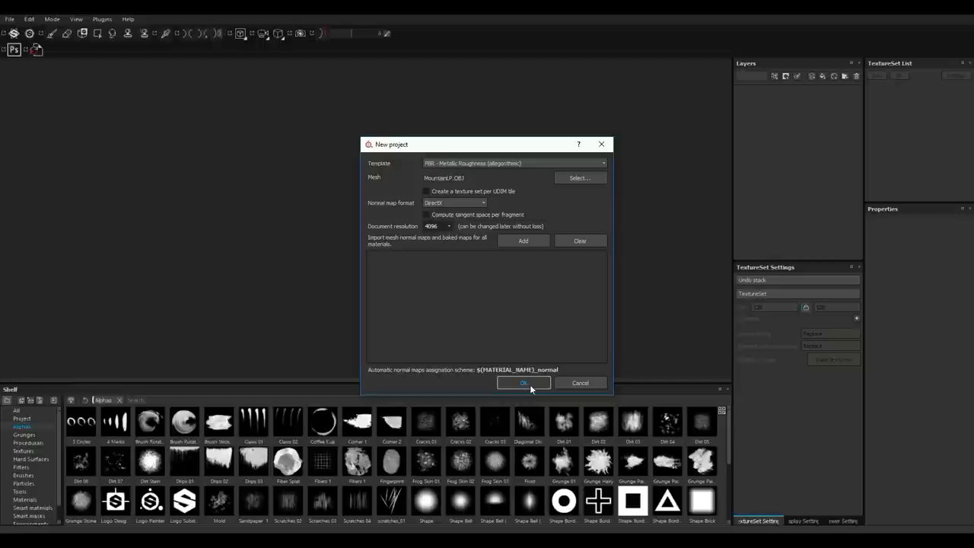
{"action": "left_click", "coordinate": [523, 384]}
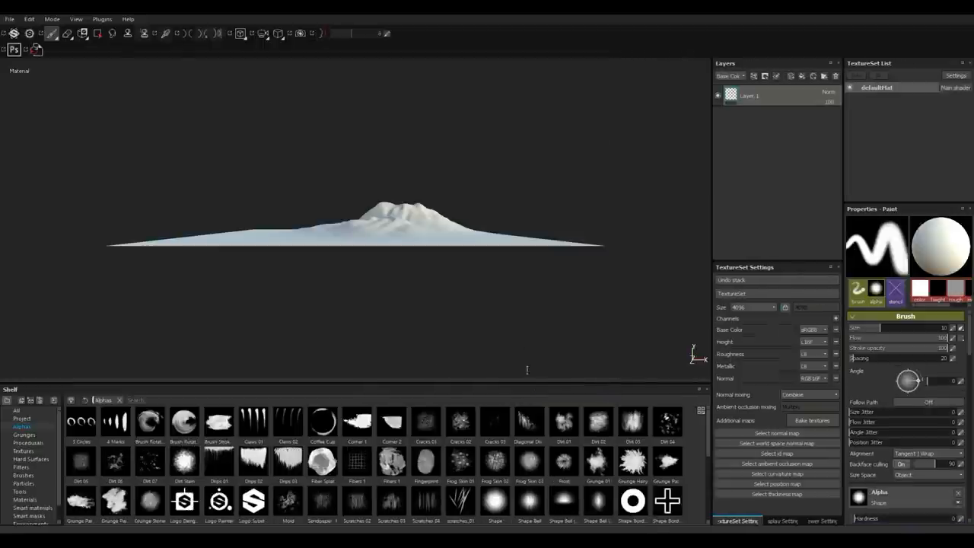
{"action": "mouse_move", "coordinate": [517, 295]}
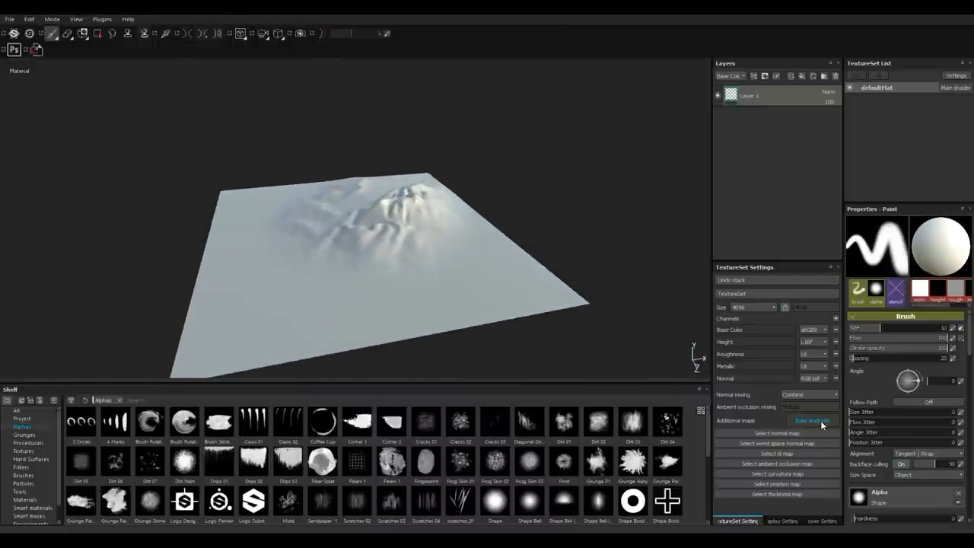
- Bake the defaultMat mesh maps at 4096 output size using MountainHP.obj as the high-definition mesh
{"action": "left_click", "coordinate": [811, 420]}
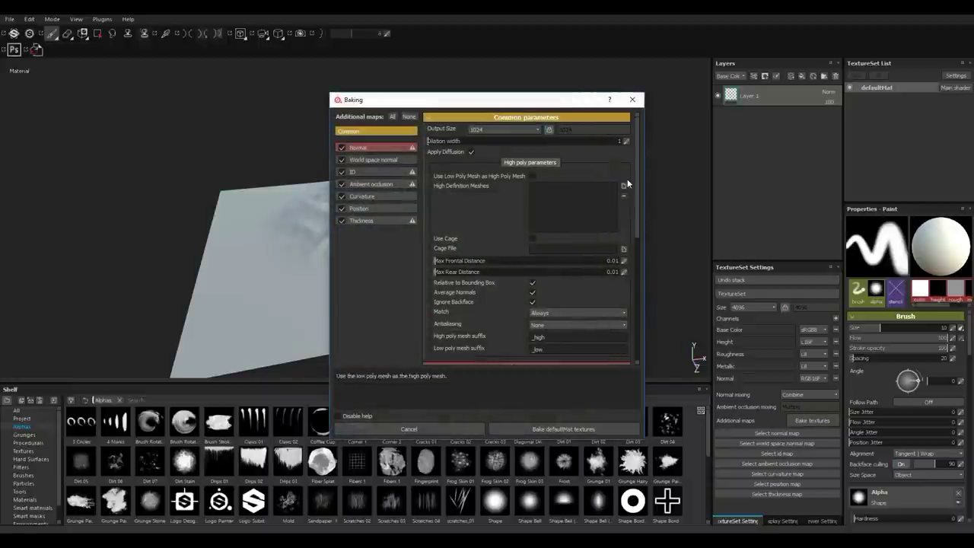
{"action": "mouse_move", "coordinate": [624, 188]}
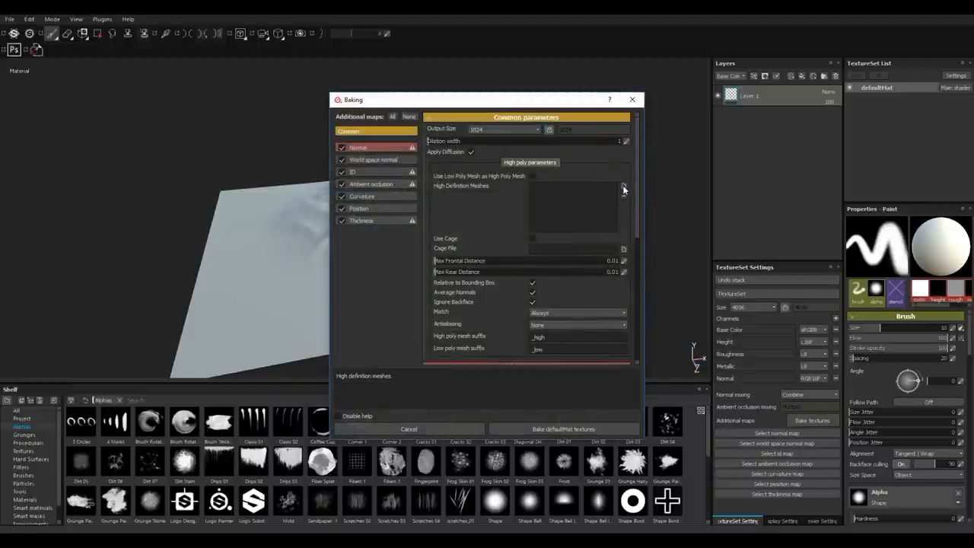
{"action": "left_click", "coordinate": [624, 189]}
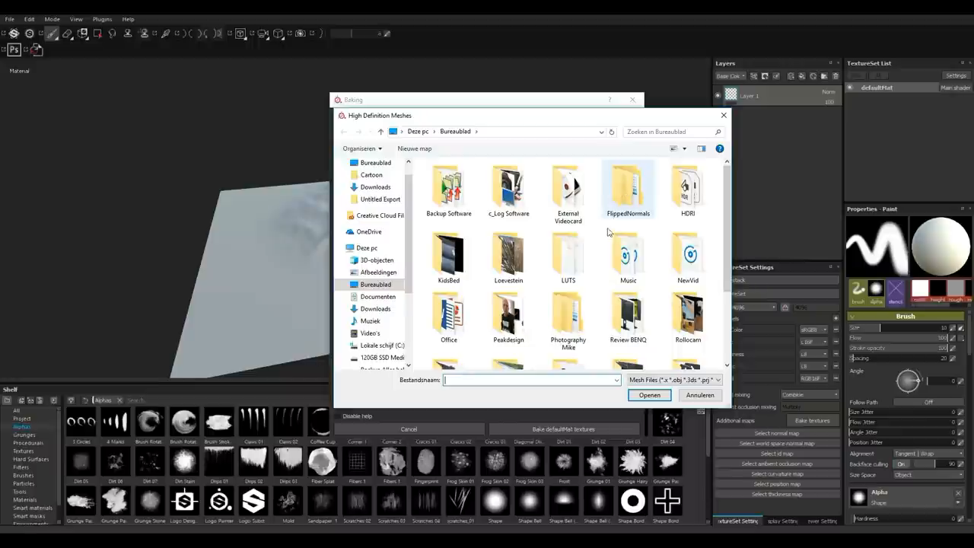
{"action": "scroll", "scroll_direction": "down", "scroll_amount": 3}
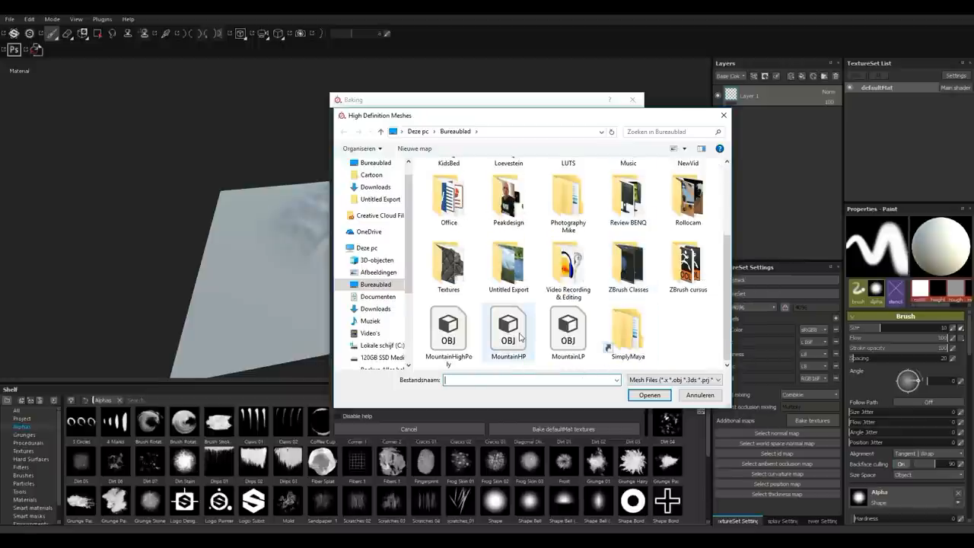
{"action": "left_click", "coordinate": [648, 394]}
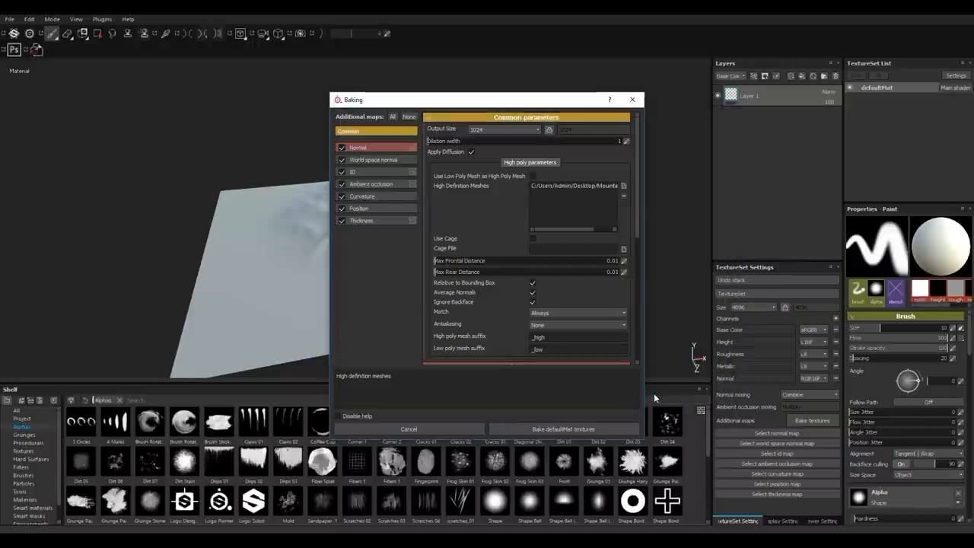
{"action": "left_click", "coordinate": [506, 128]}
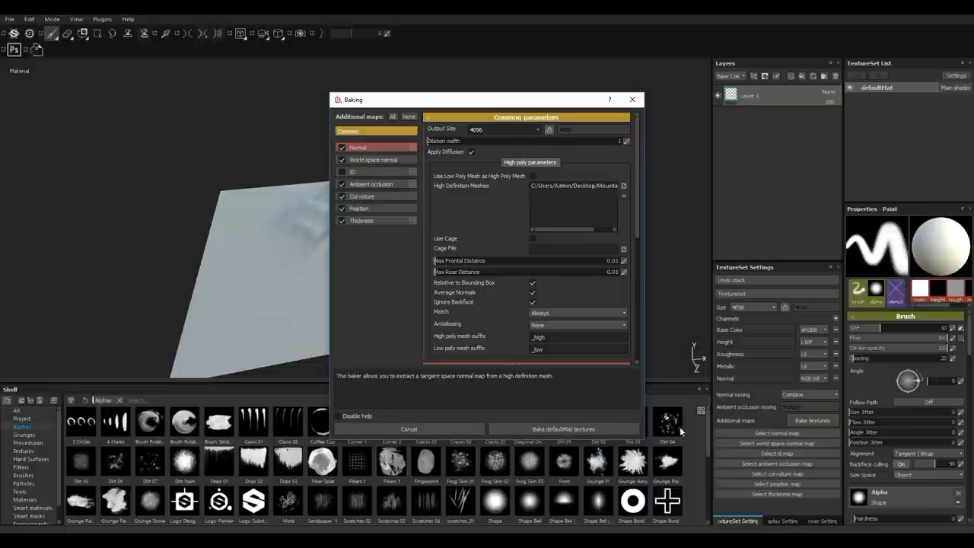
{"action": "left_click", "coordinate": [563, 429]}
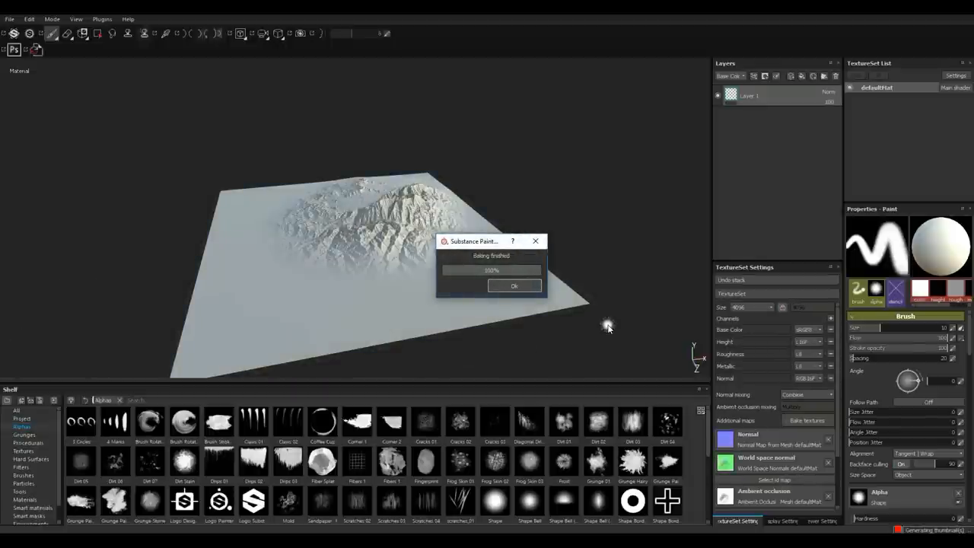
- Dismiss the Baking finished notice and orbit in close on the baked terrain relief
{"action": "left_click", "coordinate": [514, 286]}
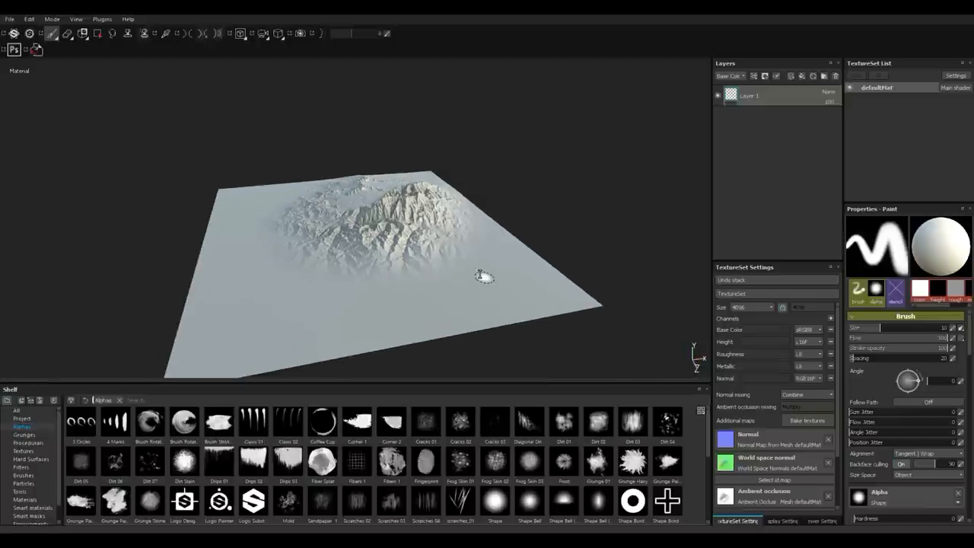
{"action": "left_click_drag", "start_coordinate": [484, 277], "coordinate": [527, 347]}
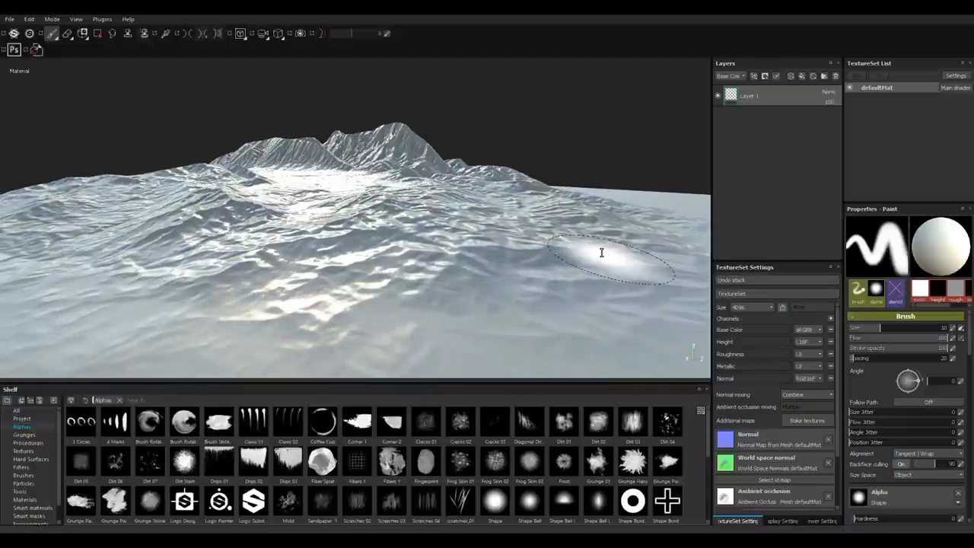
{"action": "mouse_move", "coordinate": [627, 149]}
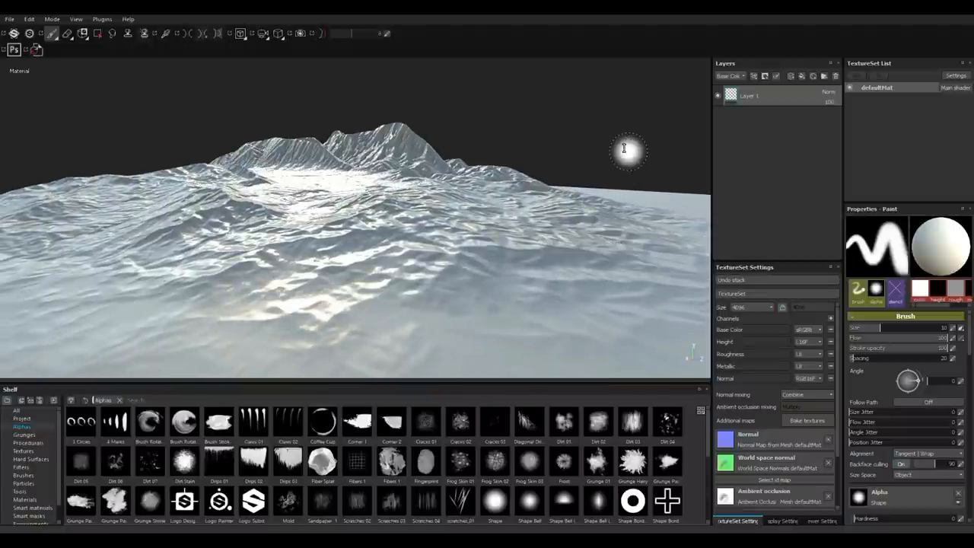